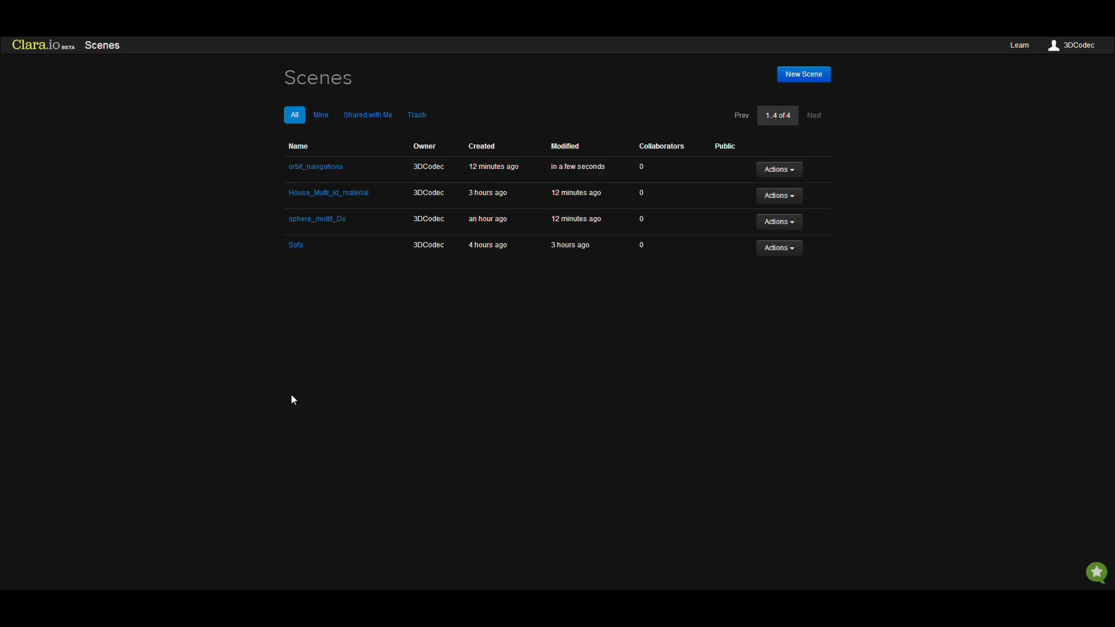
mouse_move(315, 166)
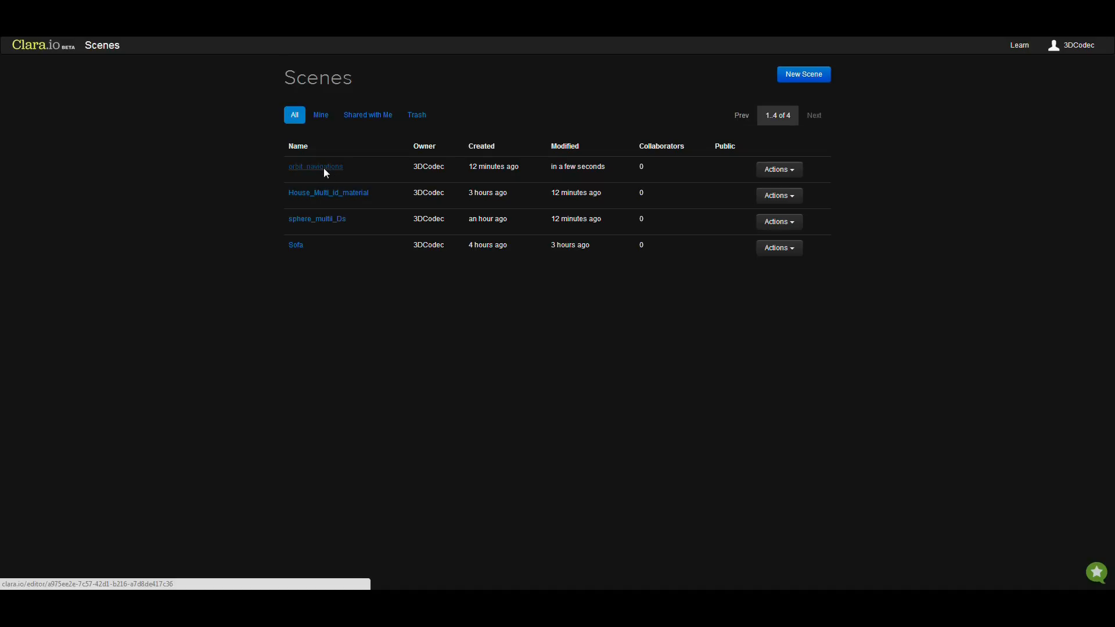
Open the orbit_navigations scene and make the extruded yellow Box the active object
click(315, 166)
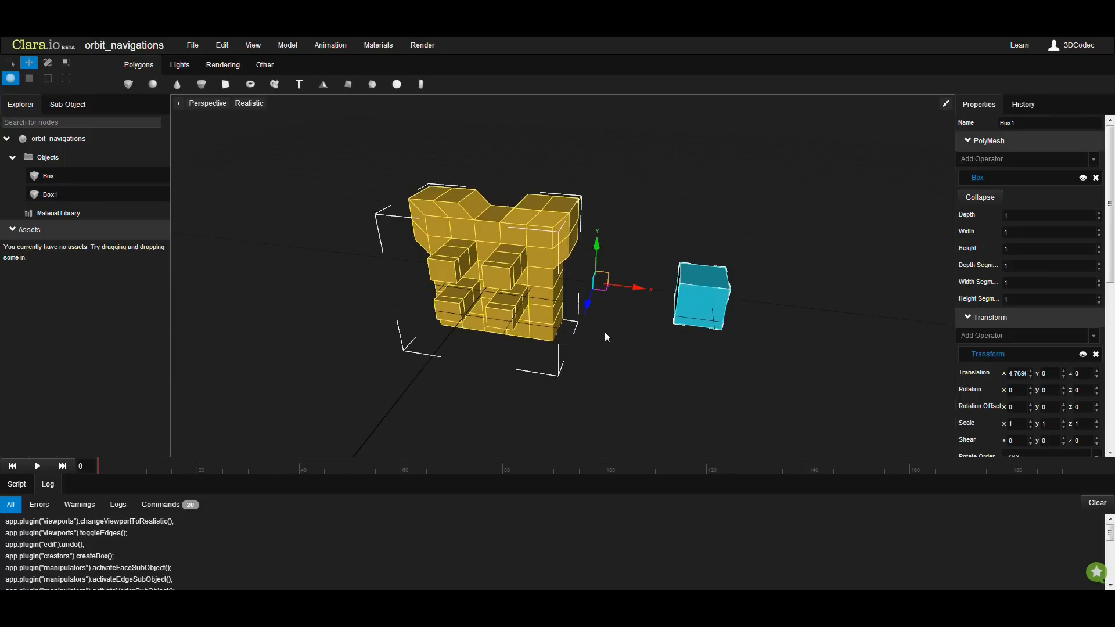
mouse_move(617, 354)
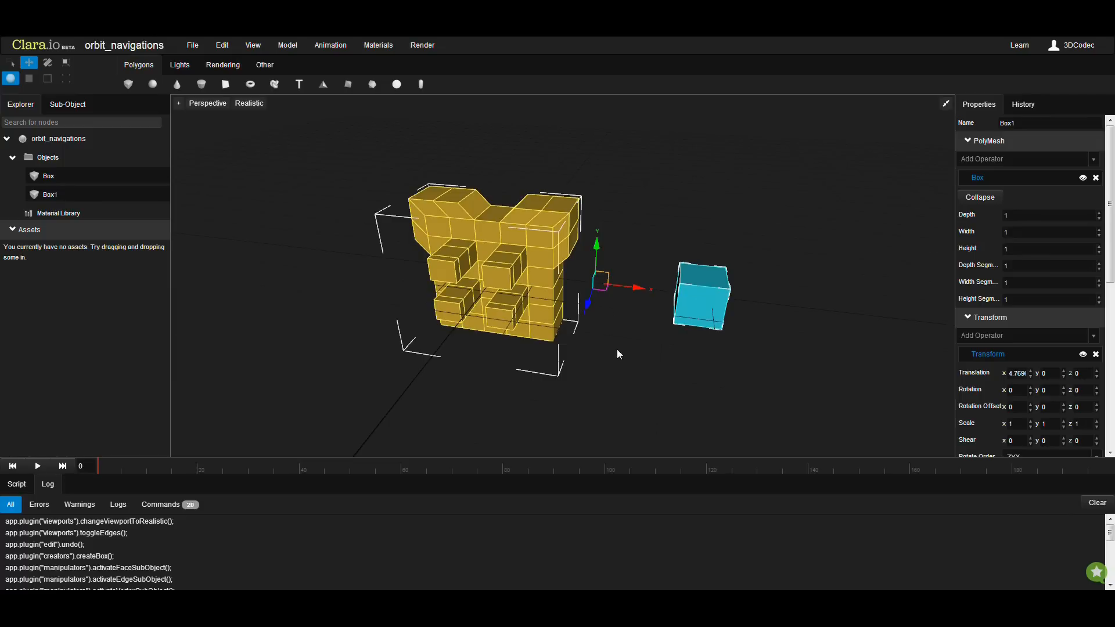
mouse_move(605, 364)
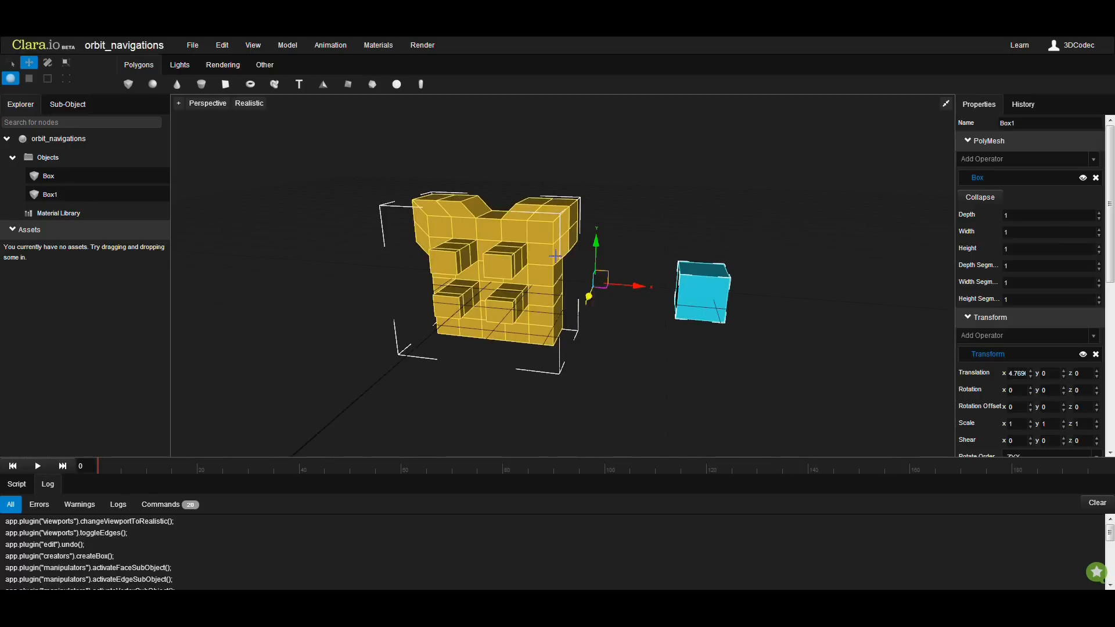
click(48, 175)
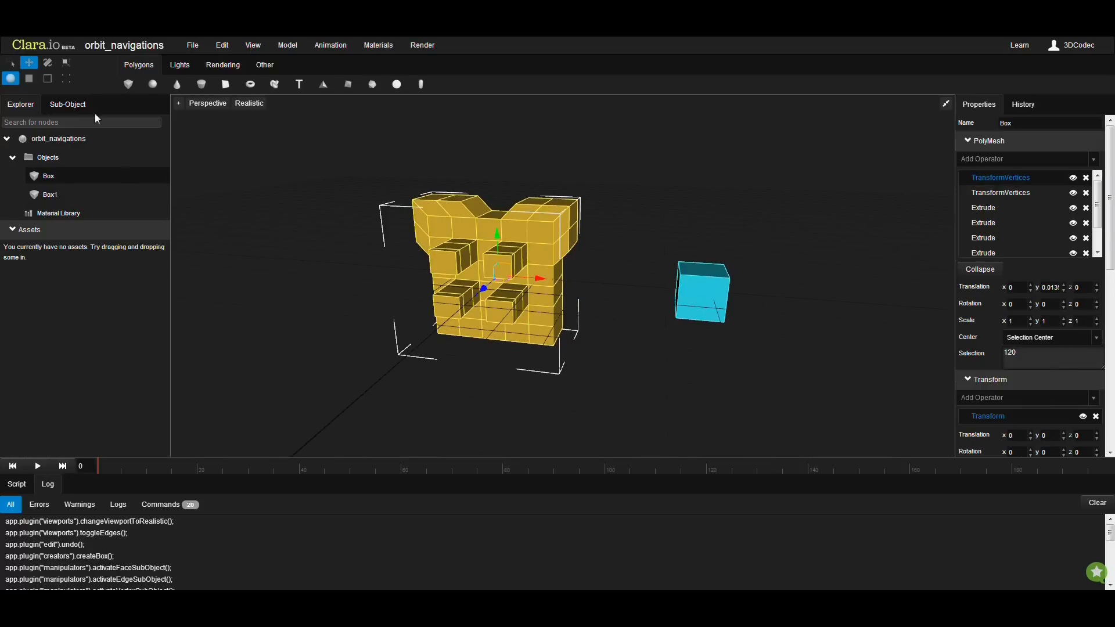
mouse_move(65, 78)
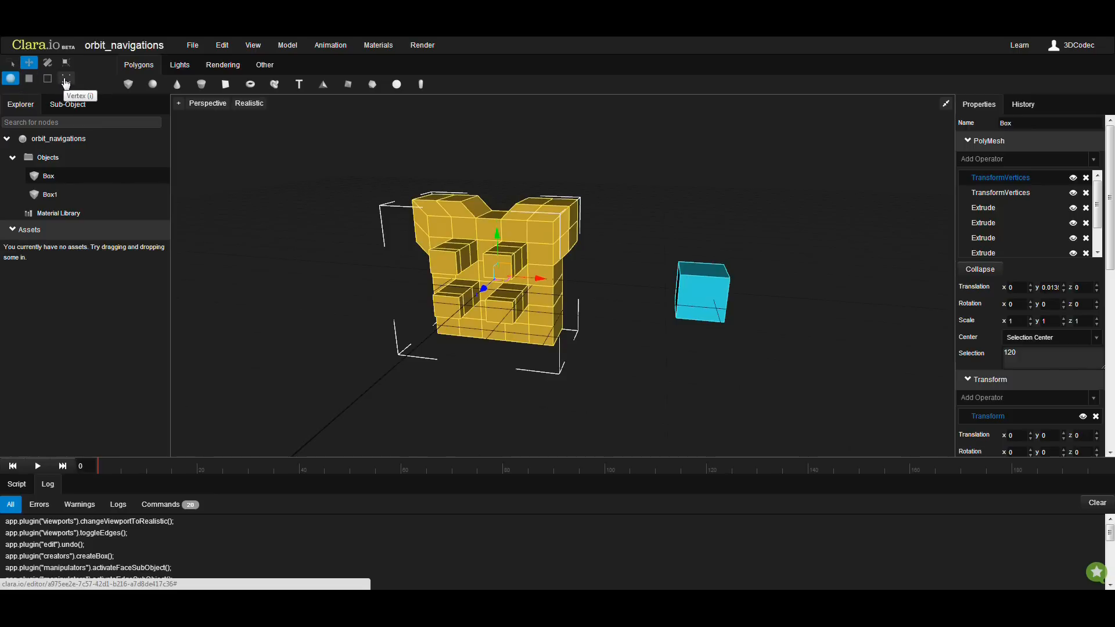
Pick one top corner vertex of the box and frame the view on it with Frame Selection
click(65, 78)
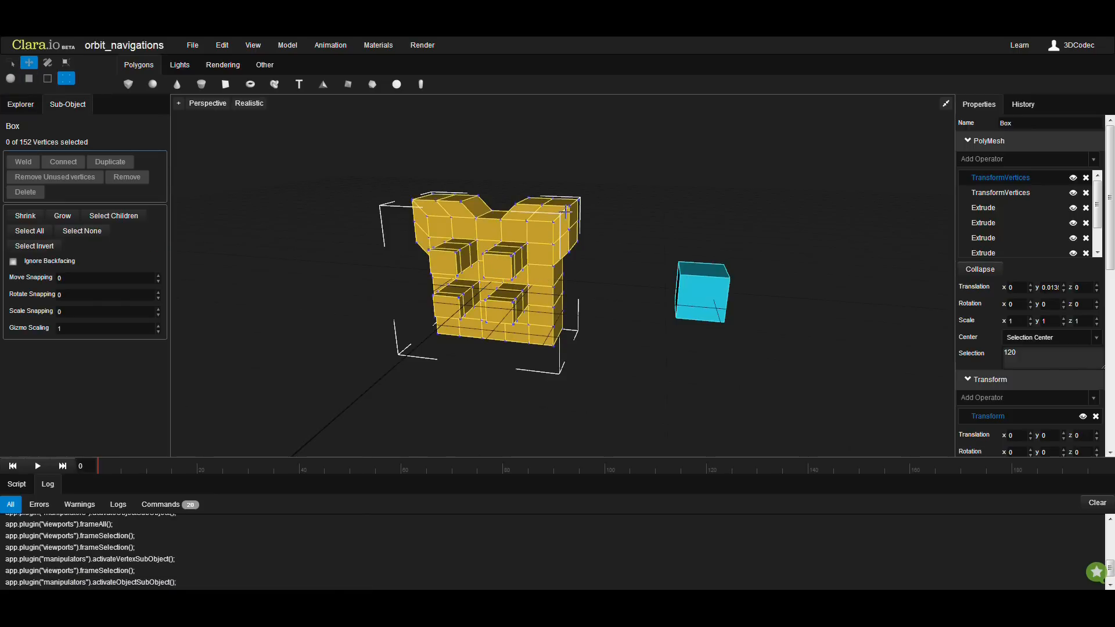
click(560, 213)
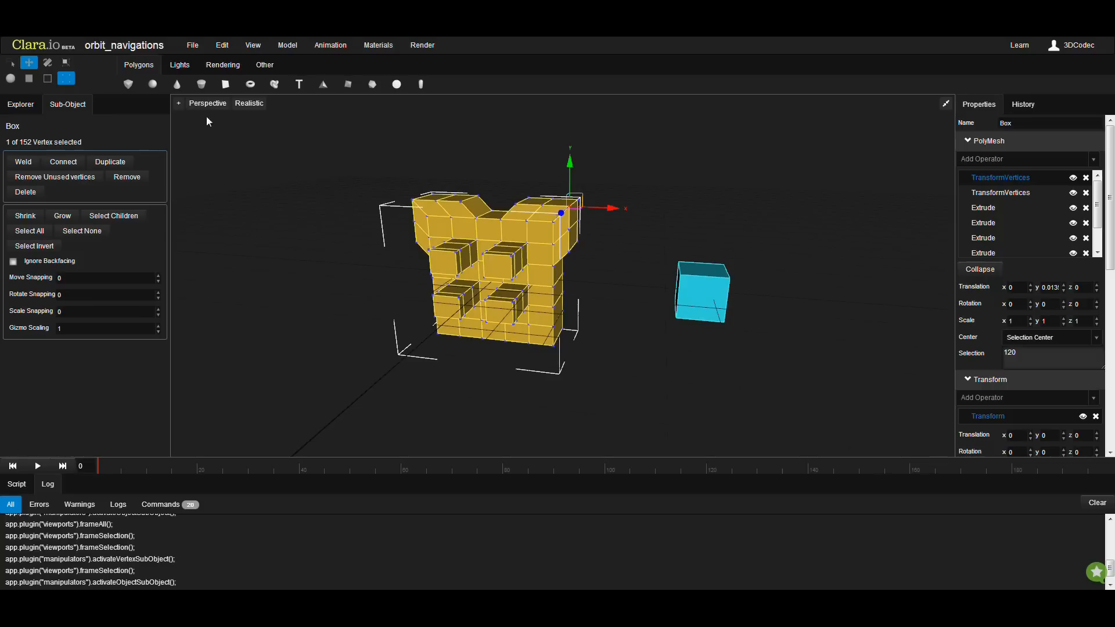
click(179, 103)
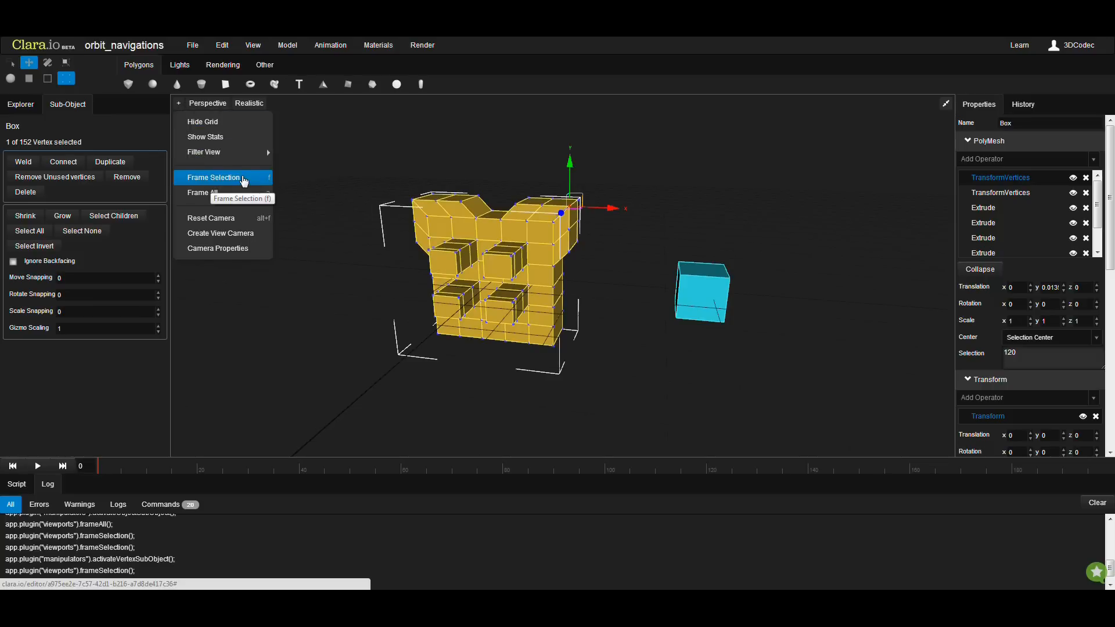
mouse_move(221, 177)
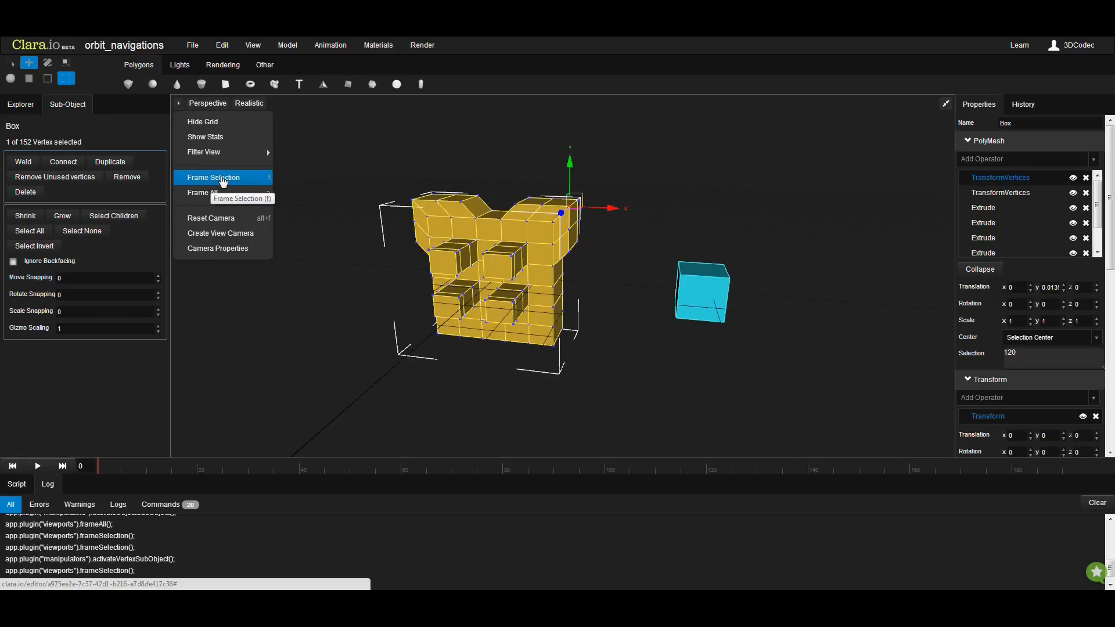
click(212, 177)
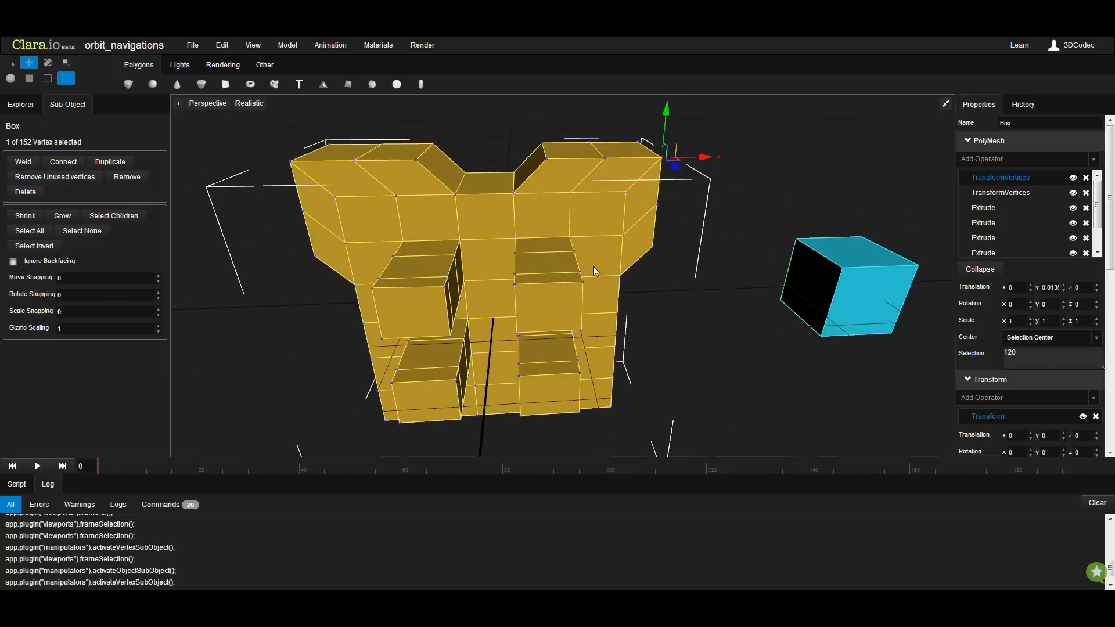
mouse_move(634, 138)
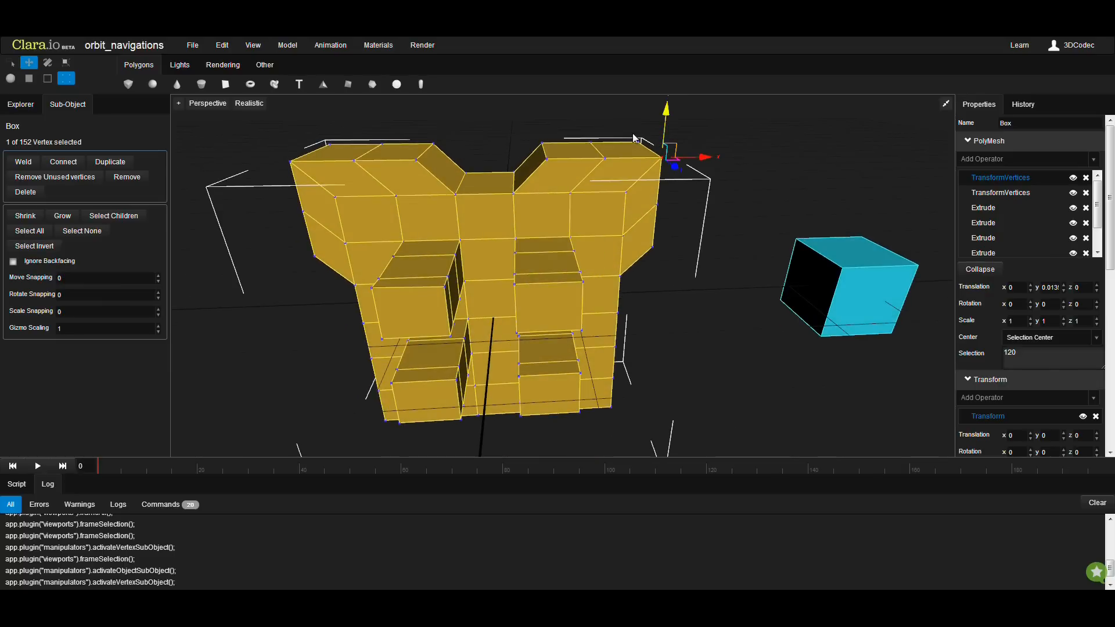
mouse_move(493, 313)
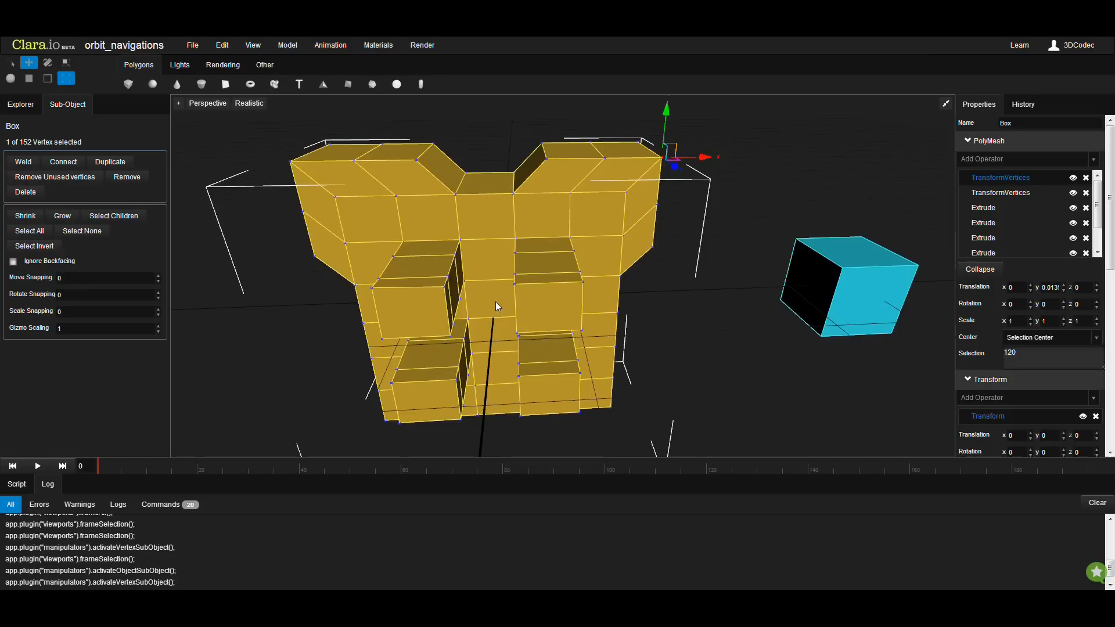
mouse_move(11, 88)
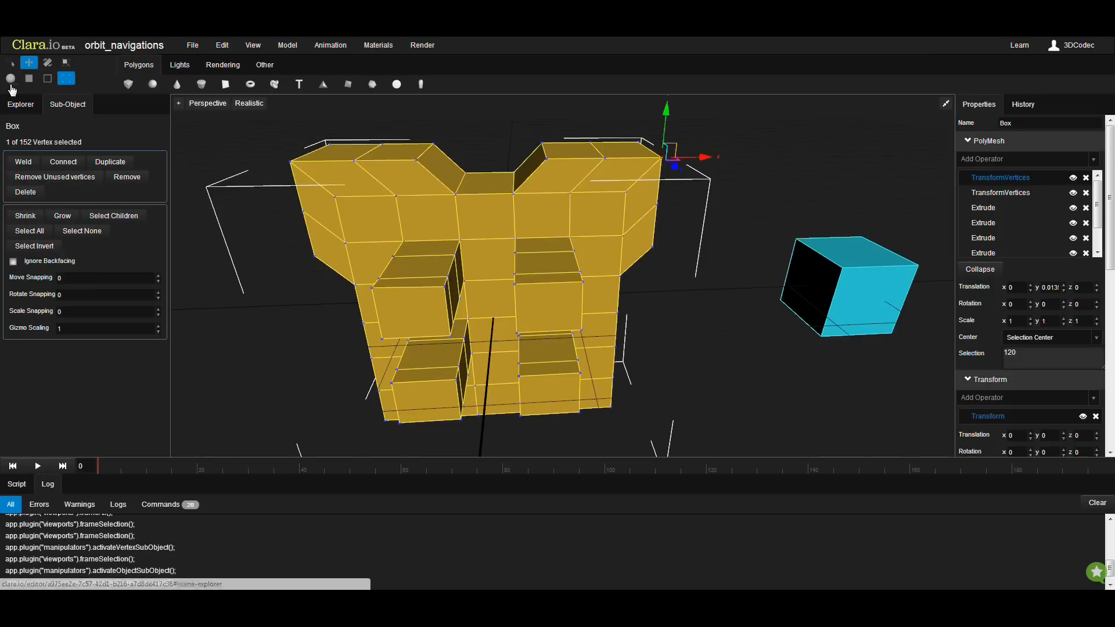
Set the viewport's Orbit around to Selection in scene properties, then reselect the yellow box
click(11, 78)
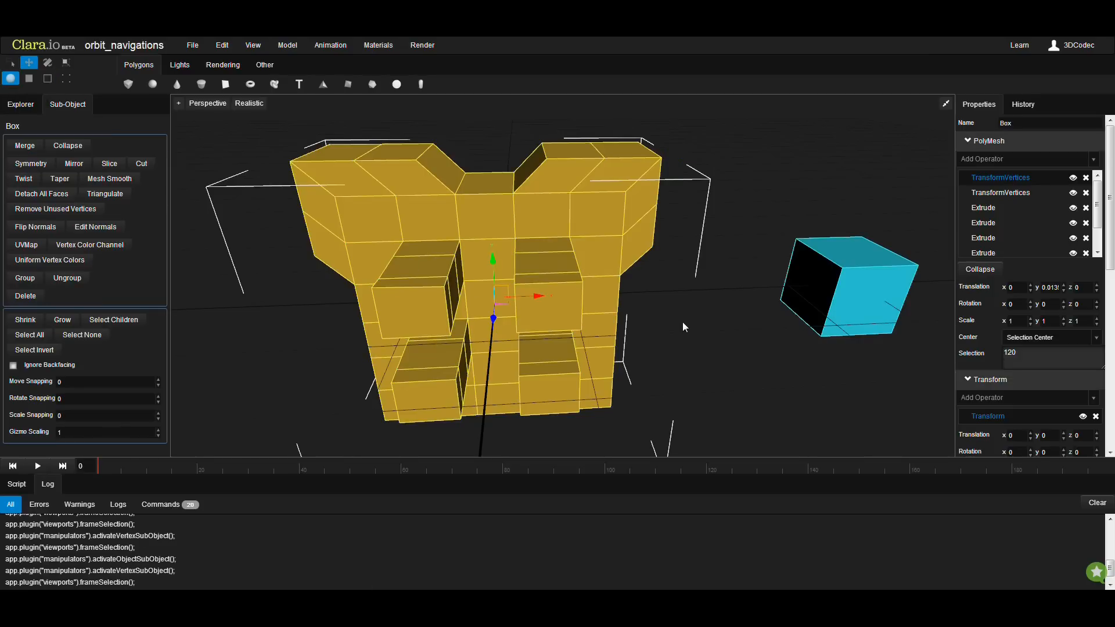
click(689, 326)
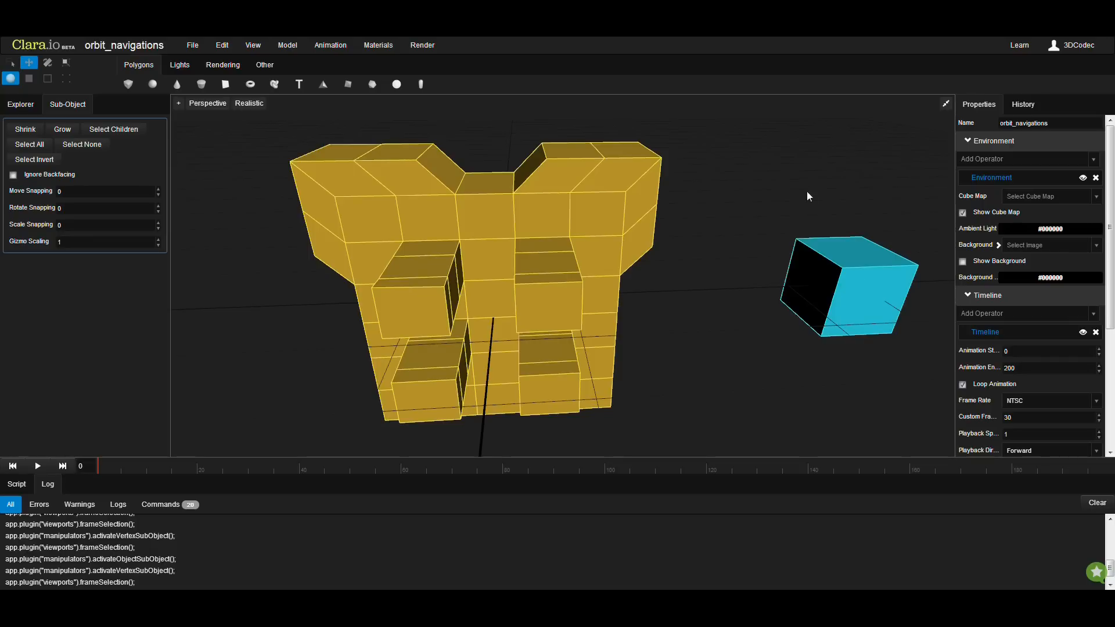
mouse_move(1100, 154)
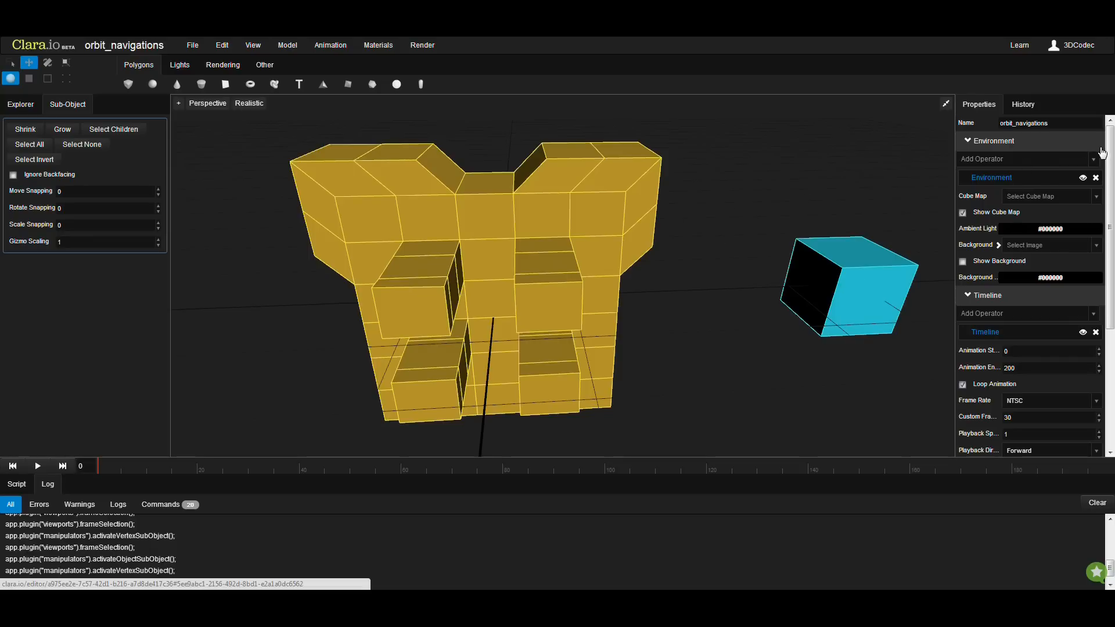
mouse_move(1045, 156)
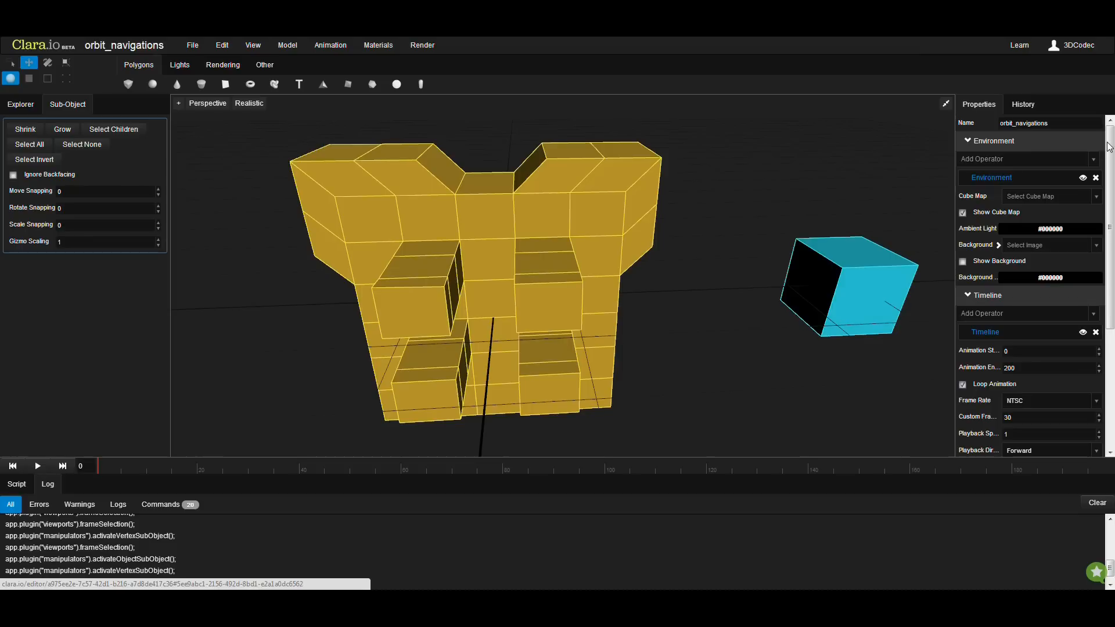
mouse_move(1012, 147)
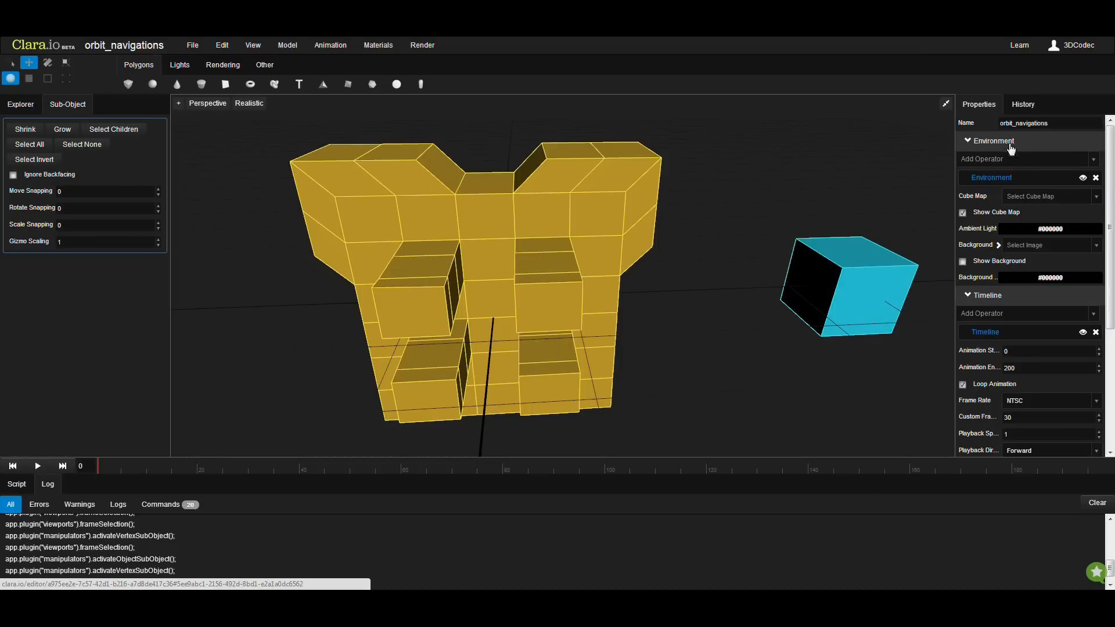
scroll(down, 3)
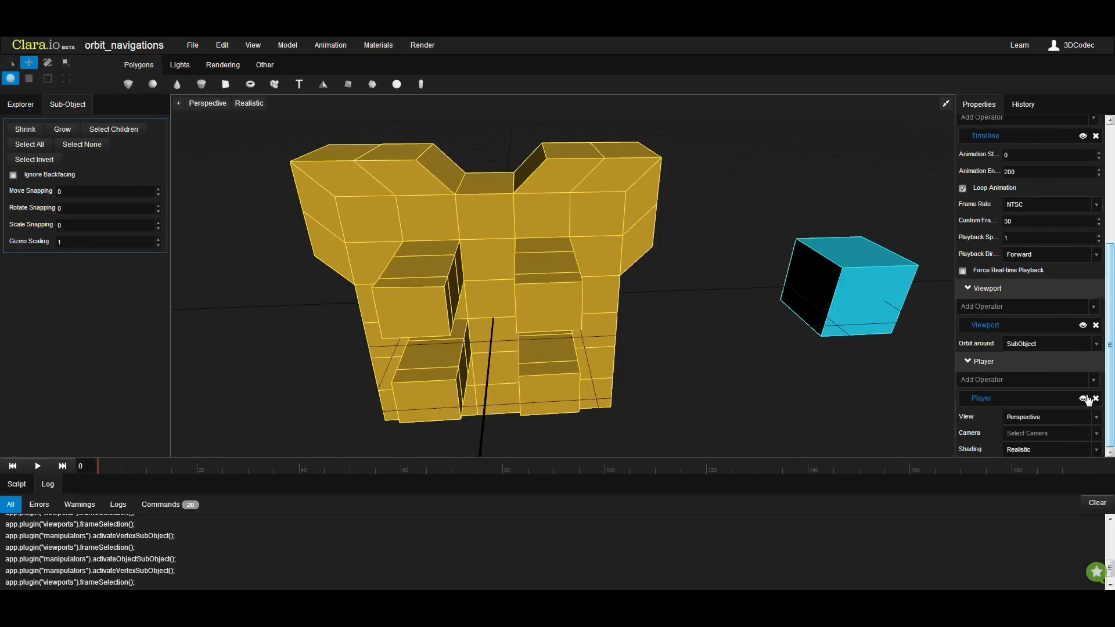
mouse_move(1014, 334)
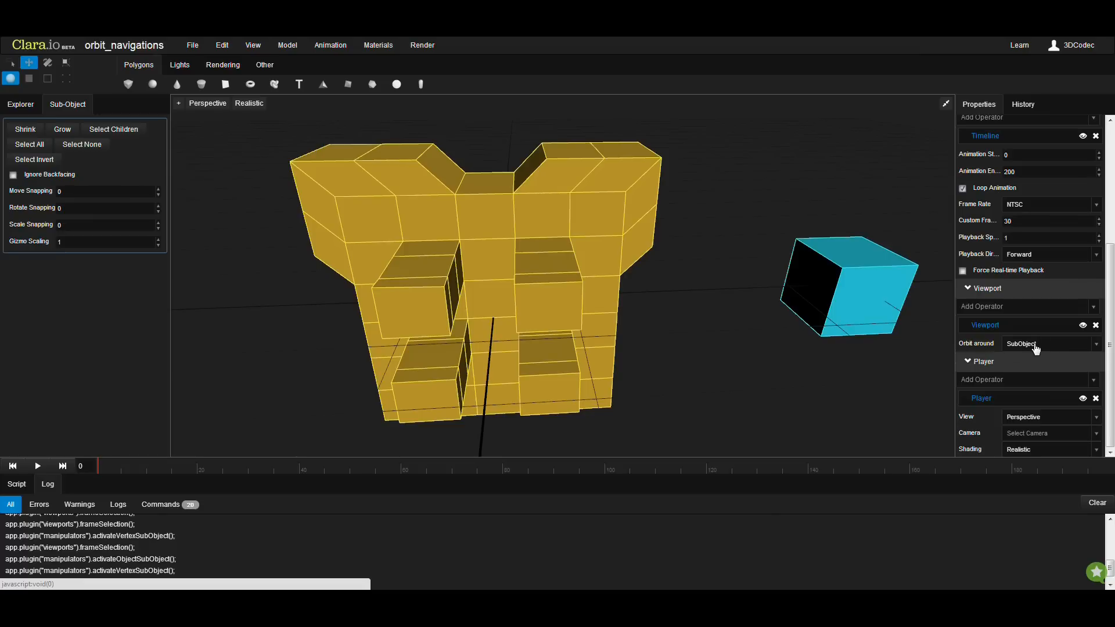
click(1049, 344)
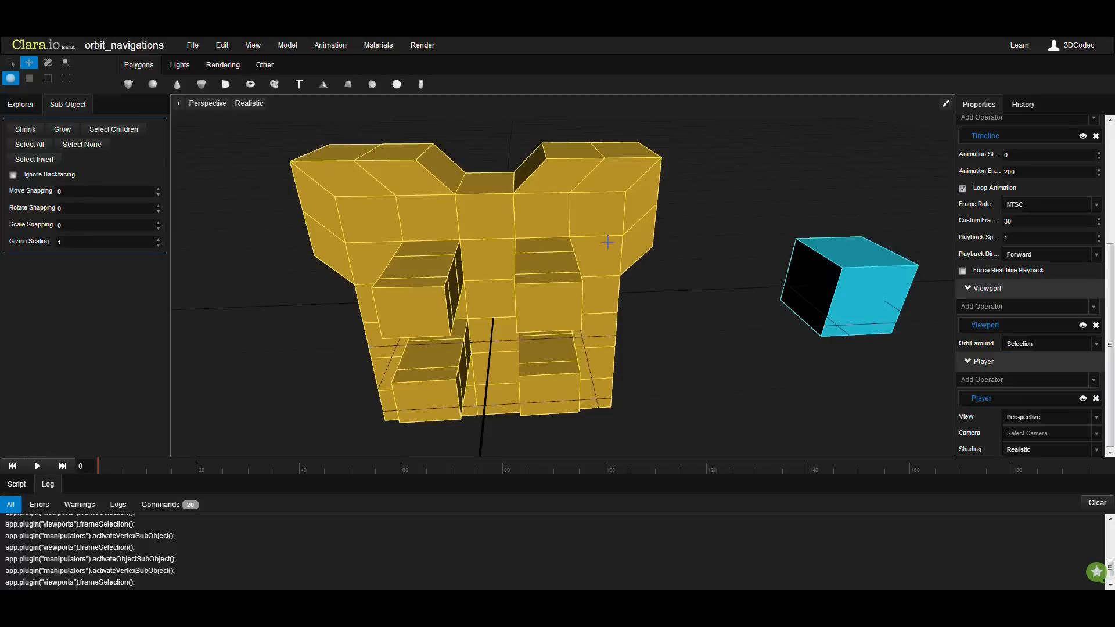
click(47, 78)
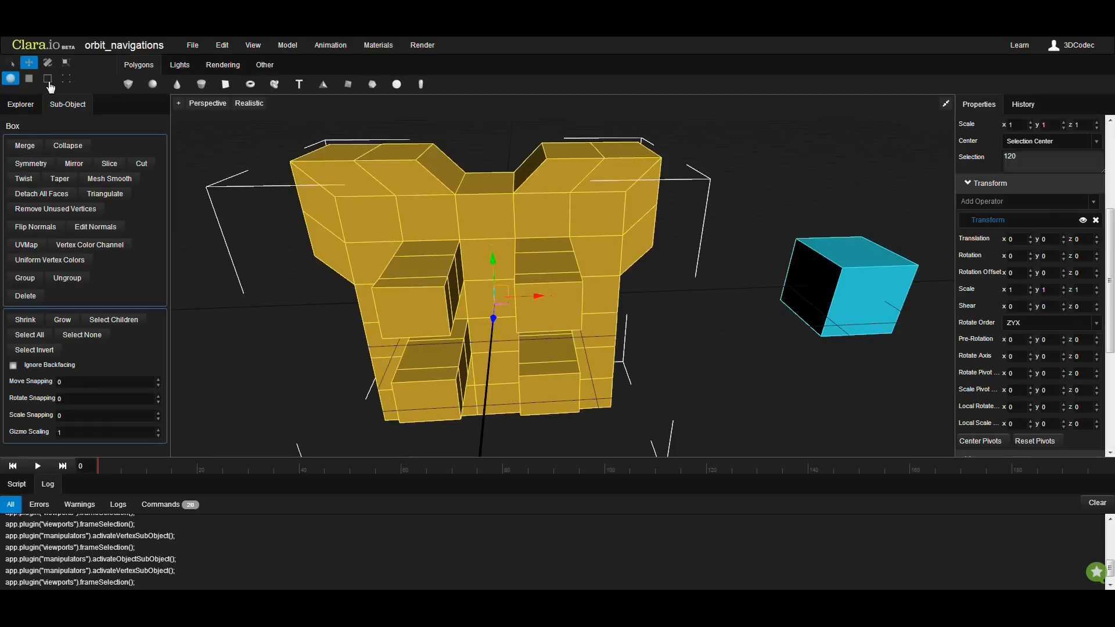
Orbit around the selected box and zoom out so both boxes show from a new angle
click(65, 78)
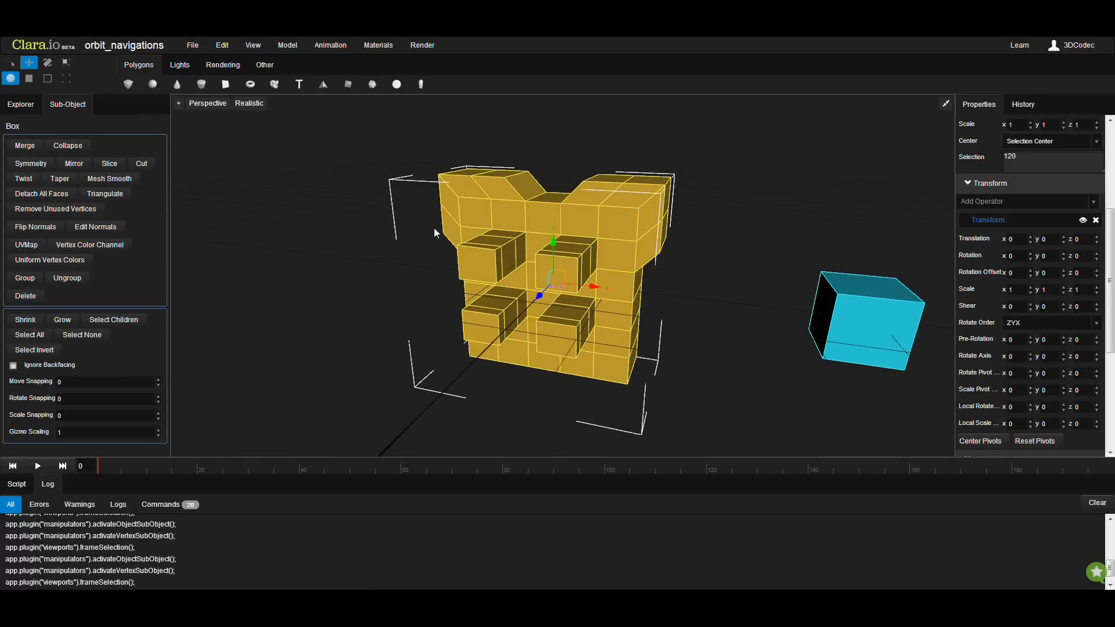
scroll(down, 3)
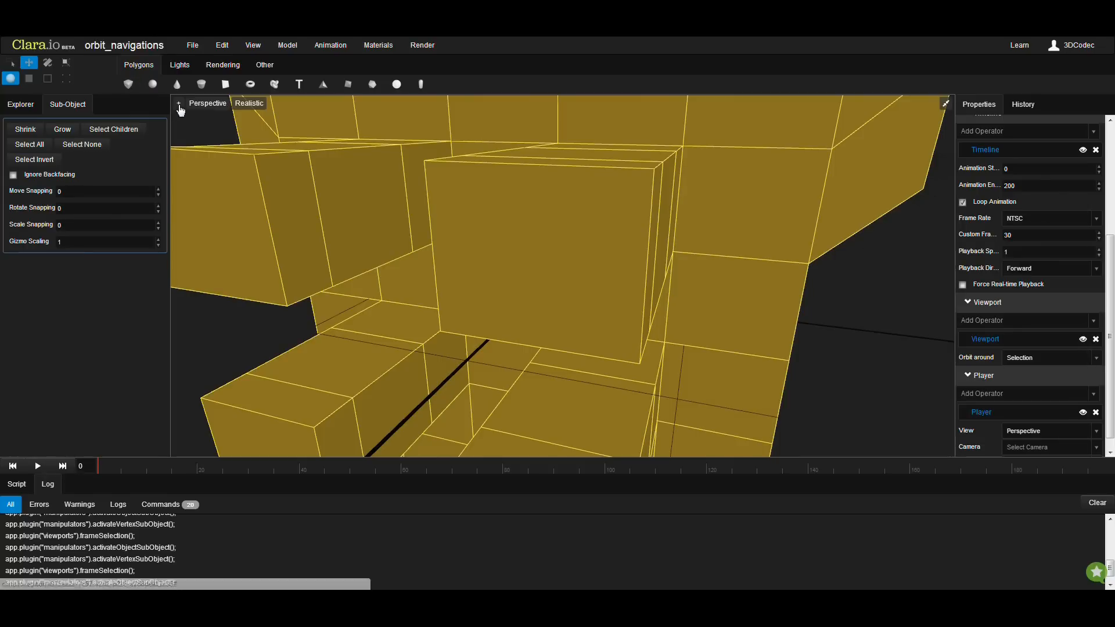
Fit every scene object into the view with Frame All
click(179, 104)
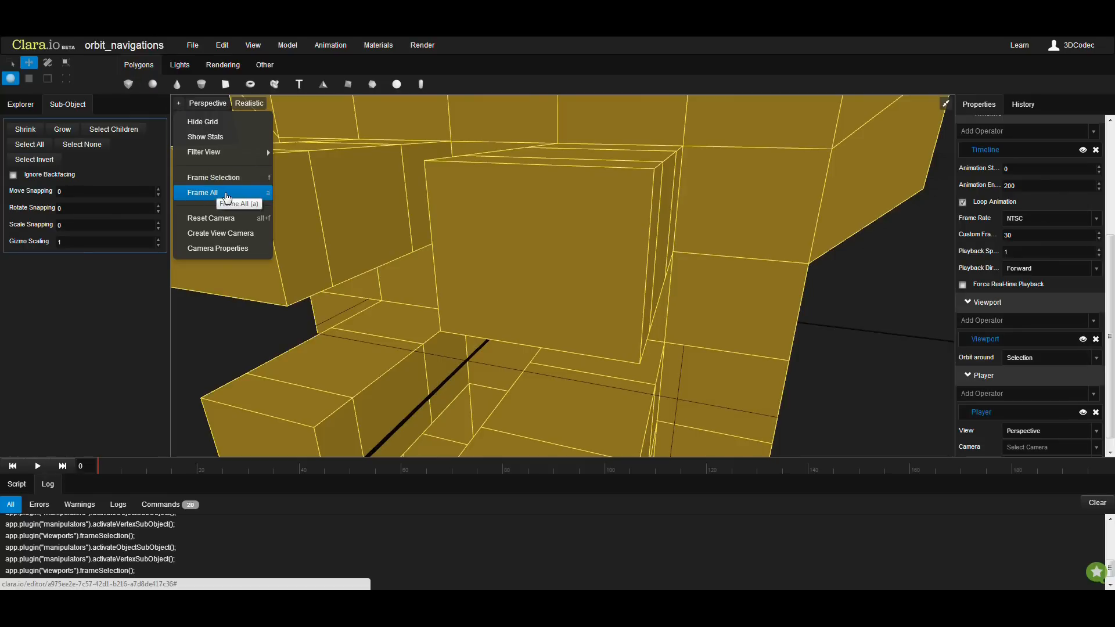
click(203, 192)
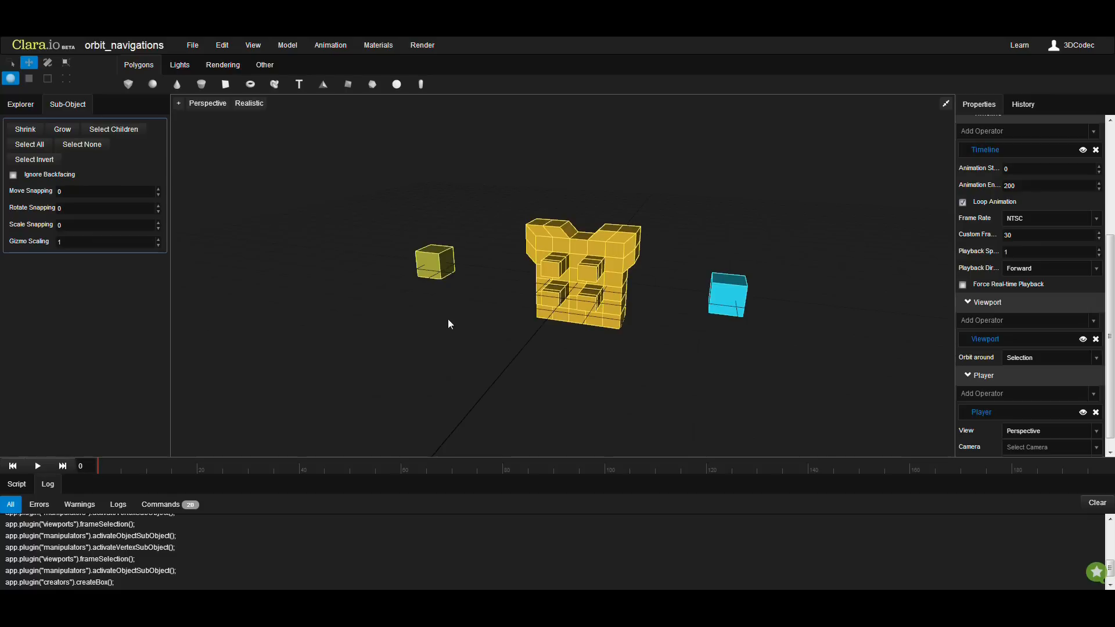
mouse_move(412, 309)
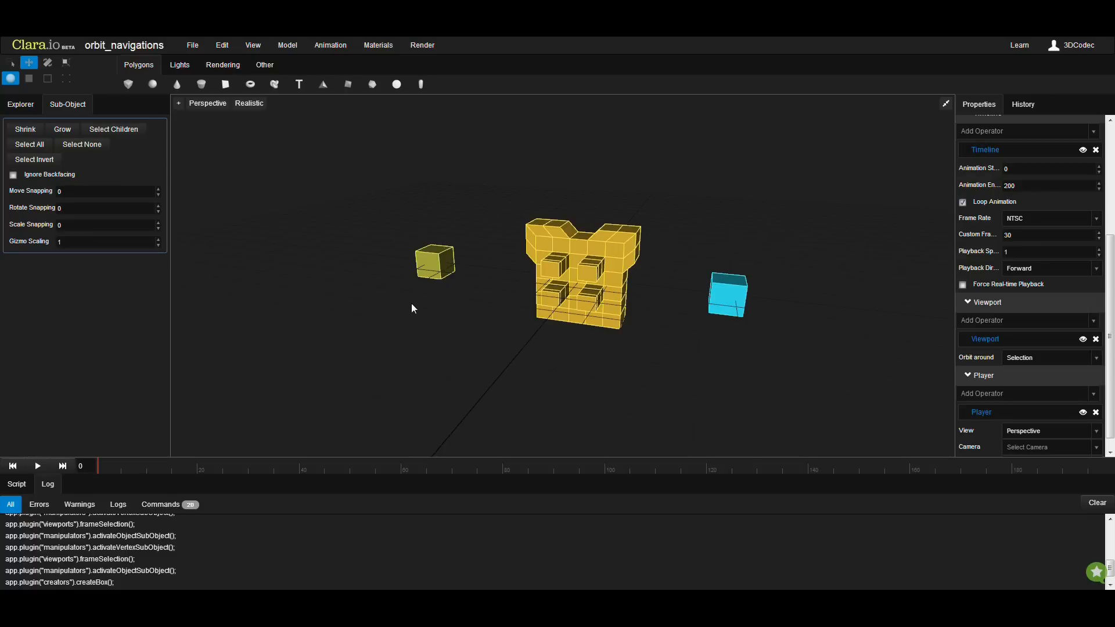
mouse_move(481, 280)
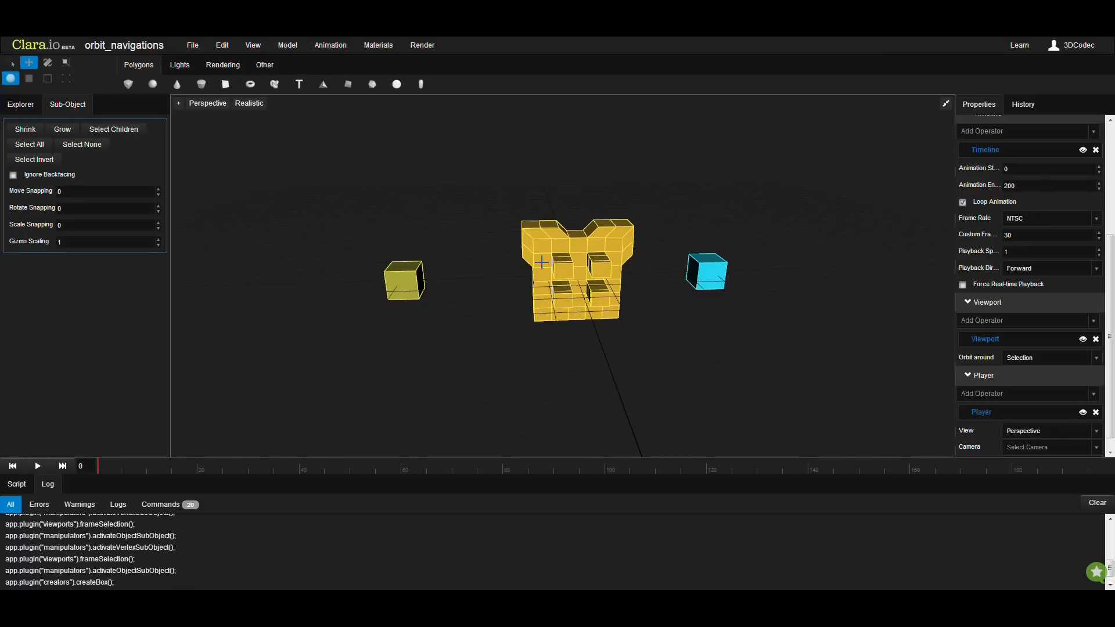
Select Box2 on the left and focus the view on it with Frame Selection
click(403, 280)
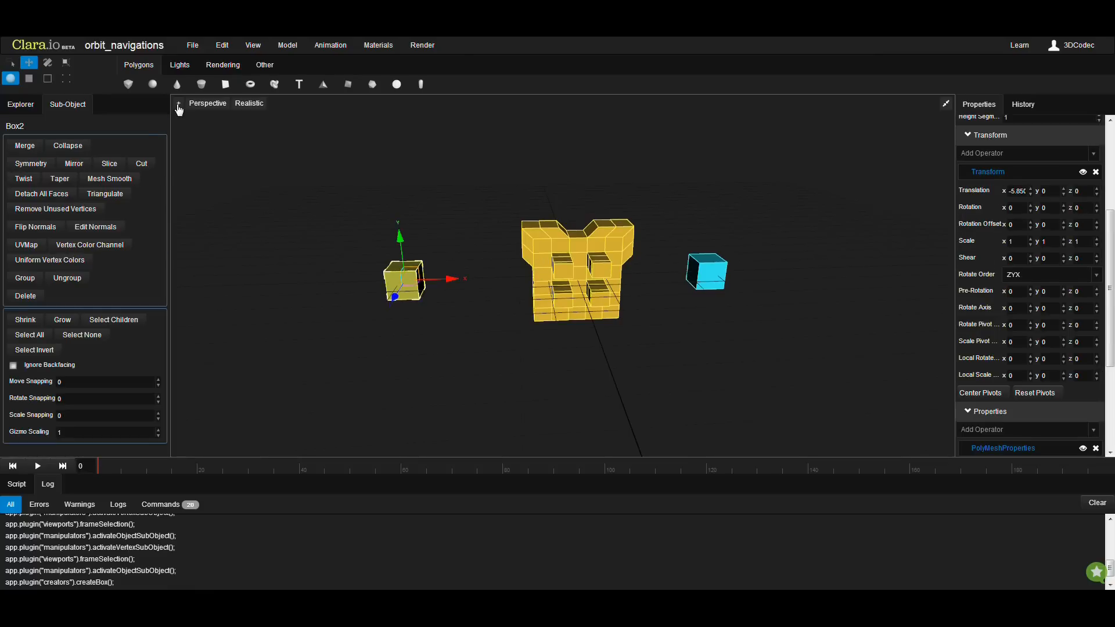
click(179, 107)
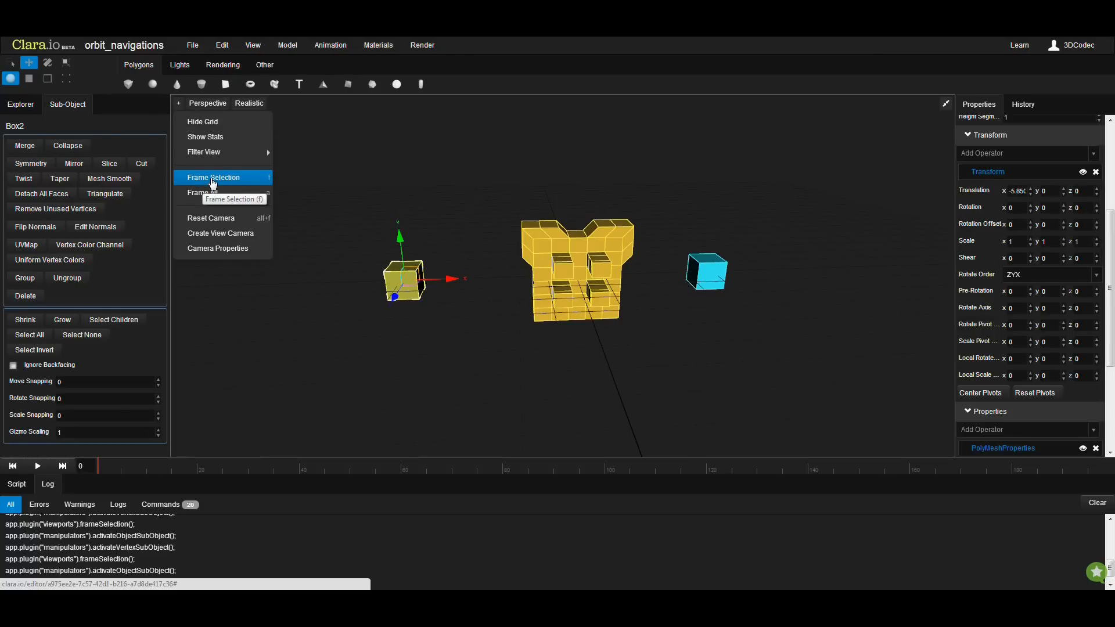
click(201, 193)
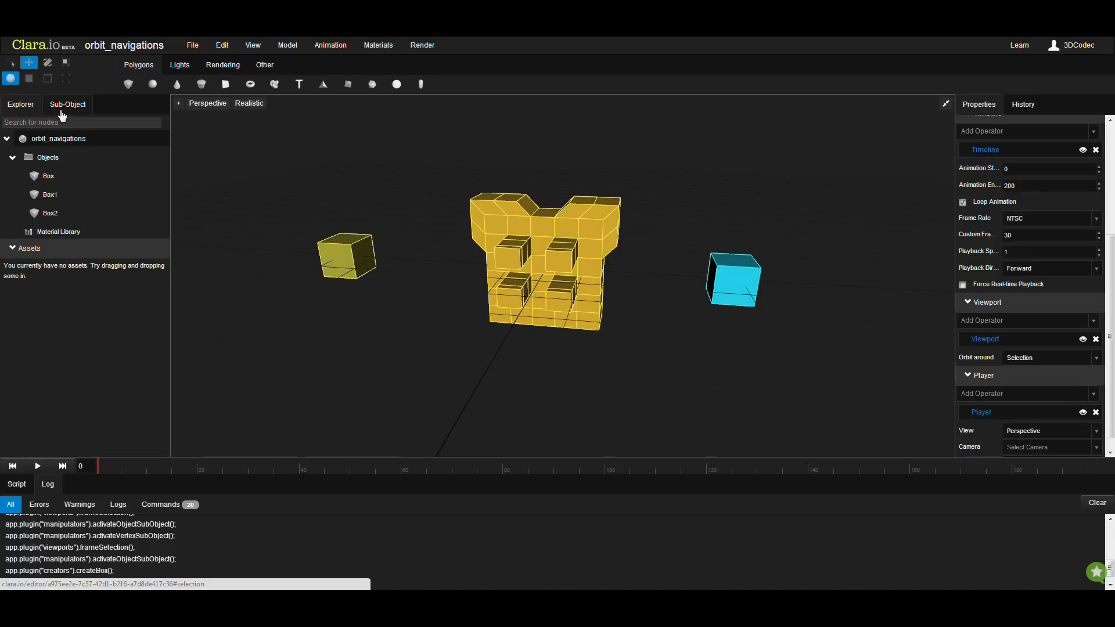
Select the large block, invert the object selection, then clear it with Select None
click(67, 104)
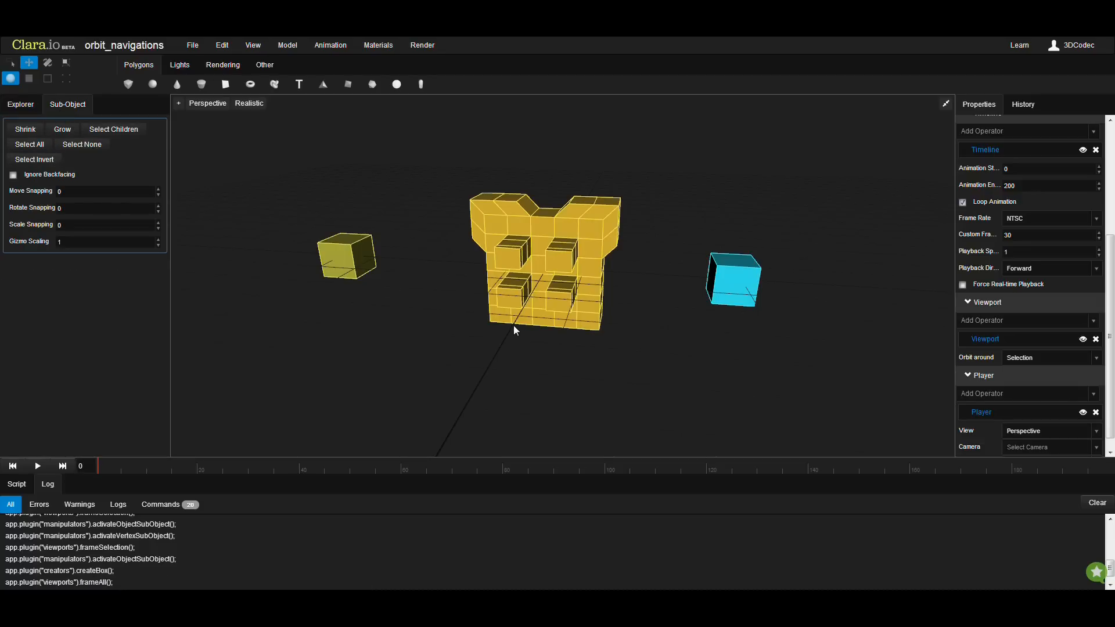
click(544, 262)
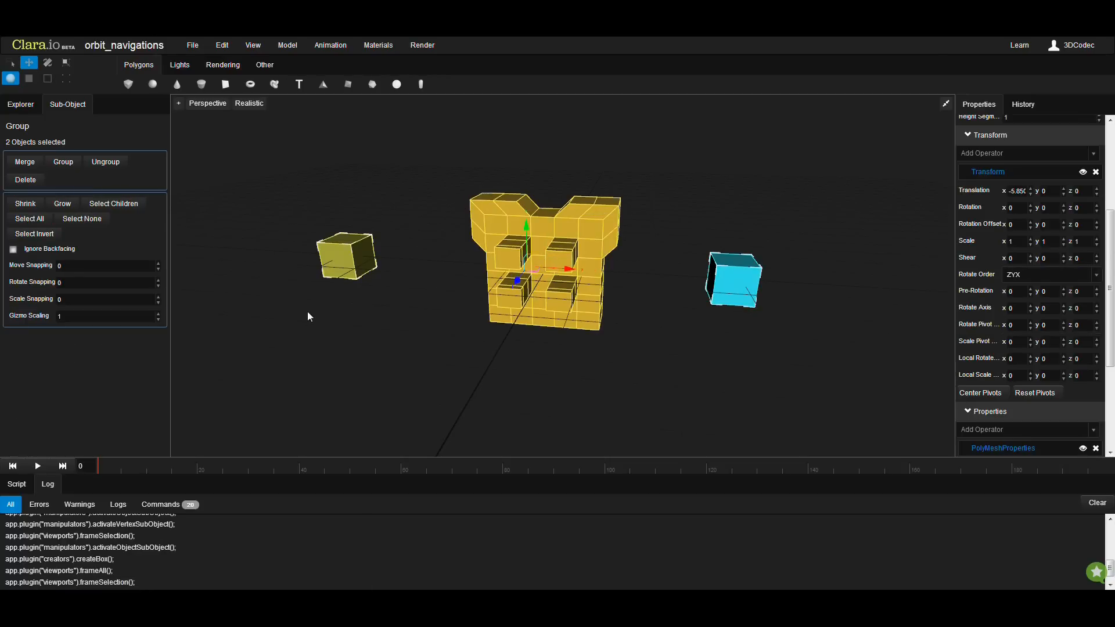
click(34, 234)
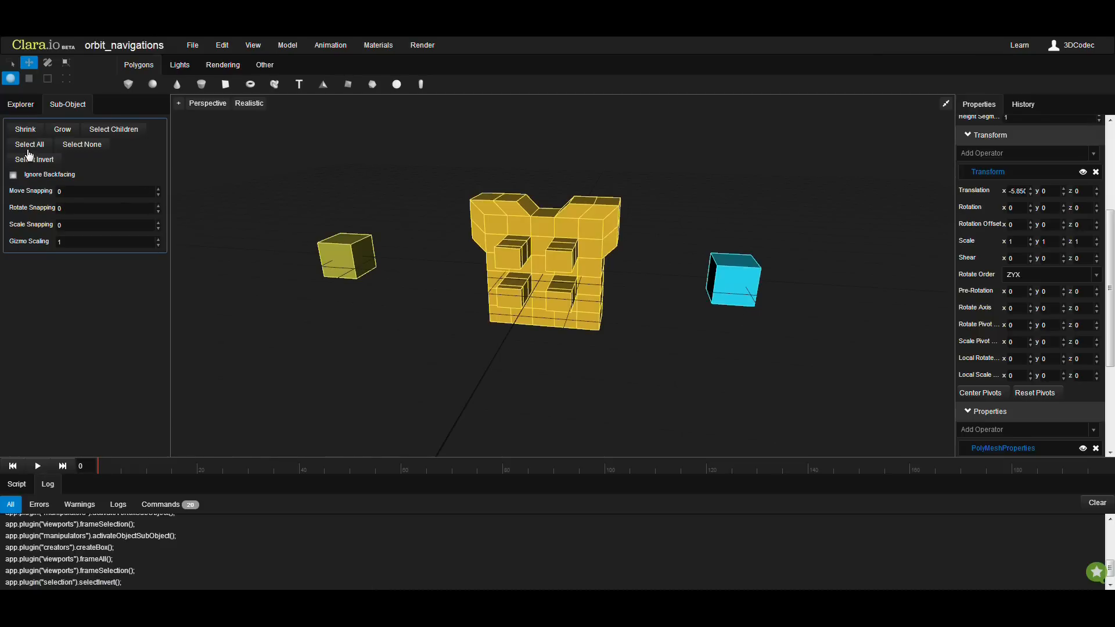
click(34, 159)
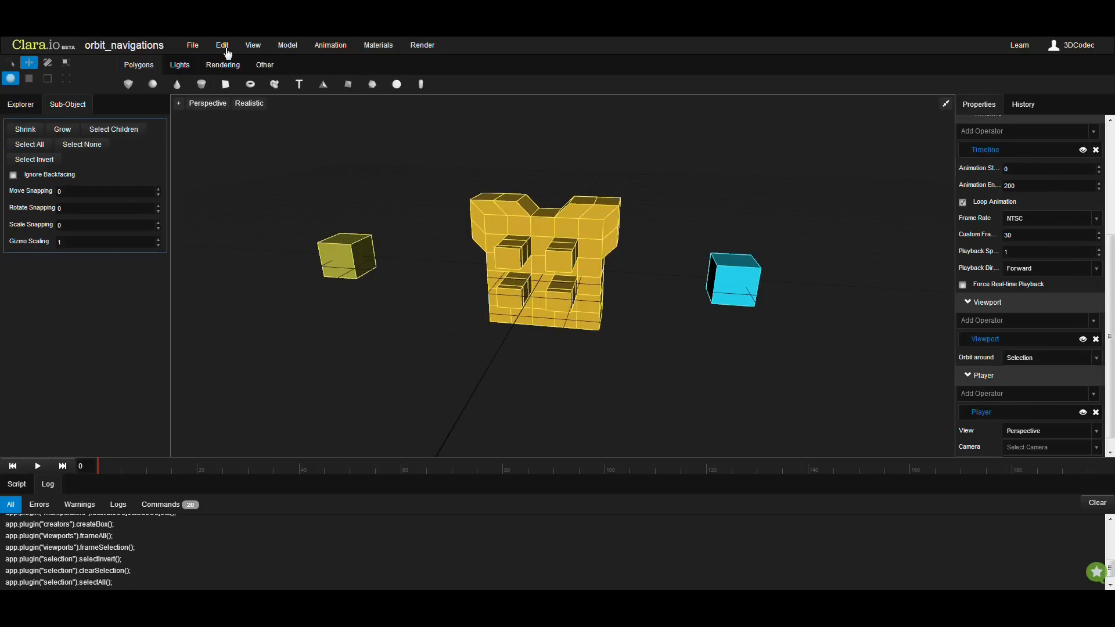
Reach Select All through the Edit menu's selection commands
click(252, 46)
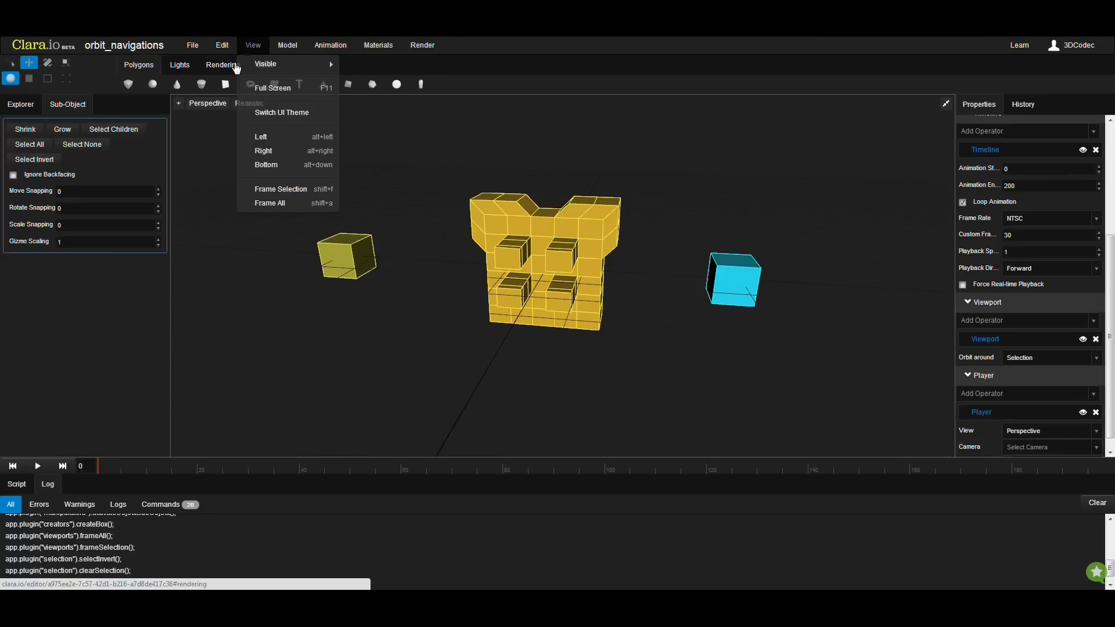
click(222, 45)
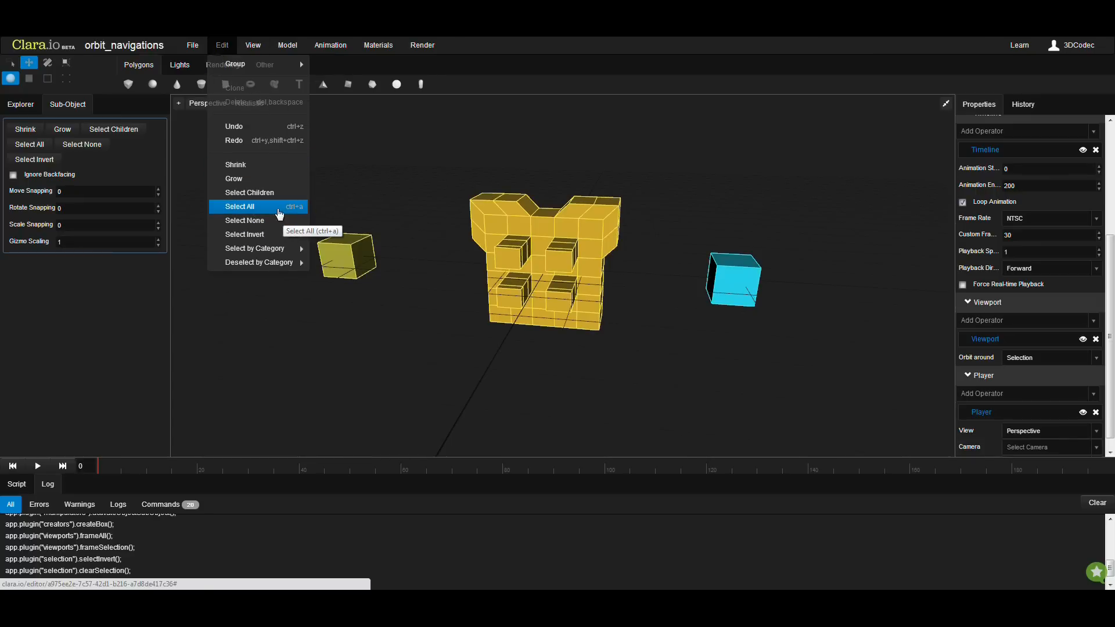
mouse_move(293, 211)
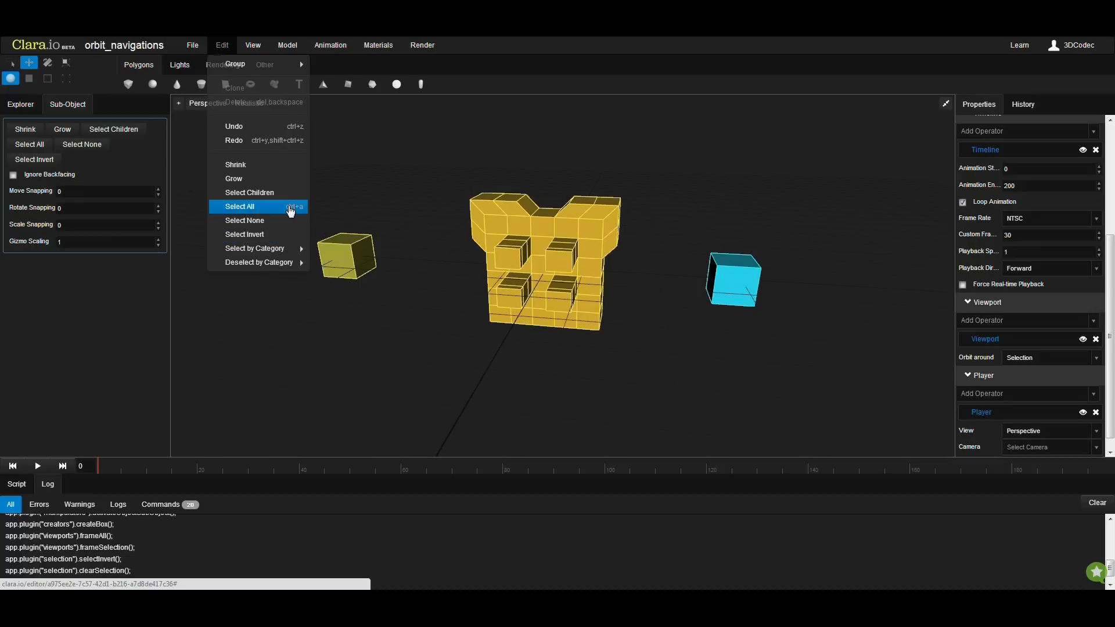
mouse_move(255, 248)
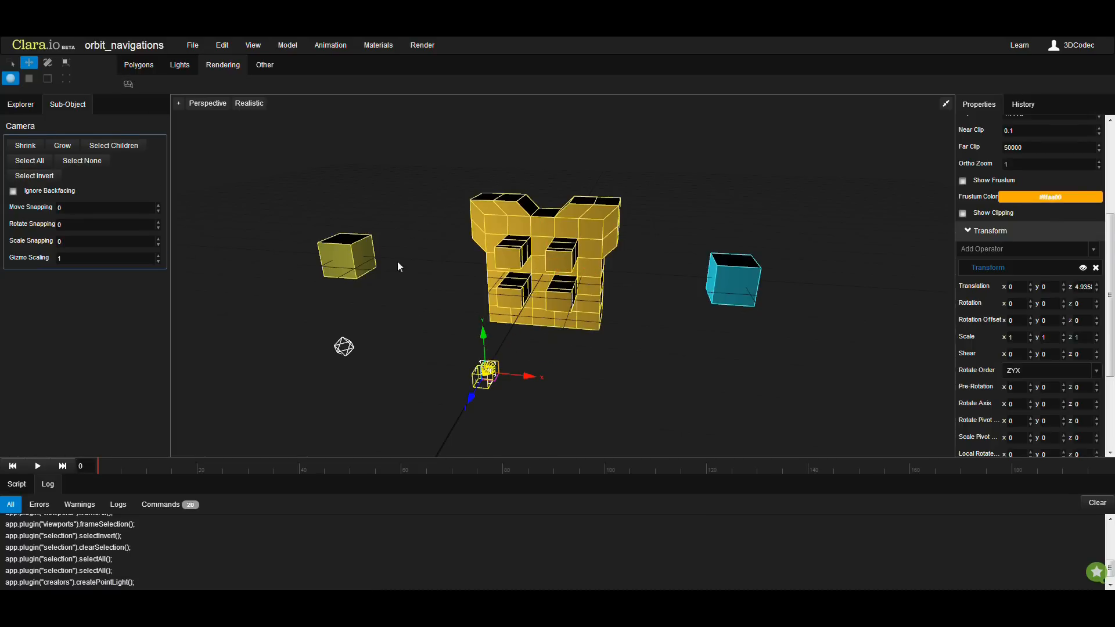
Reopen the Edit menu to select the scene's lights via Select by Category
click(221, 46)
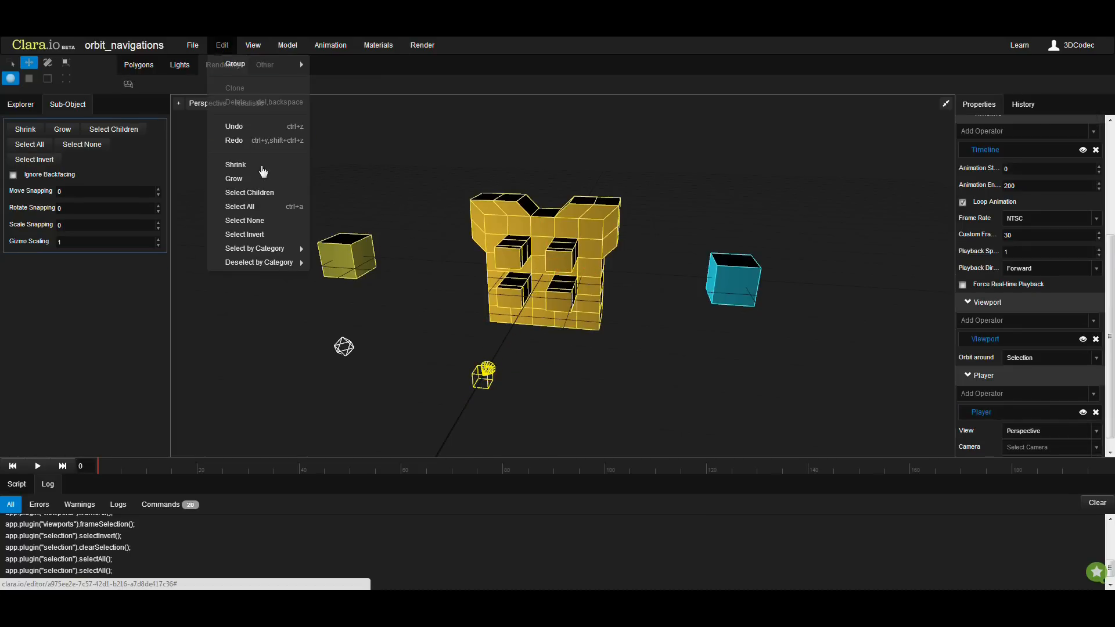
mouse_move(254, 248)
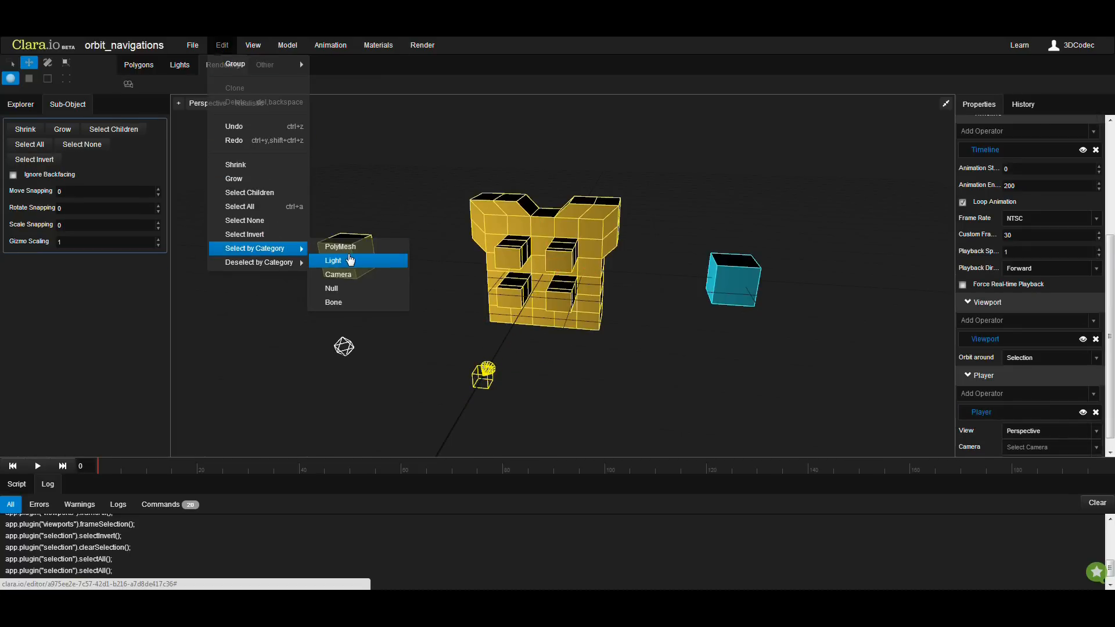
mouse_move(343, 306)
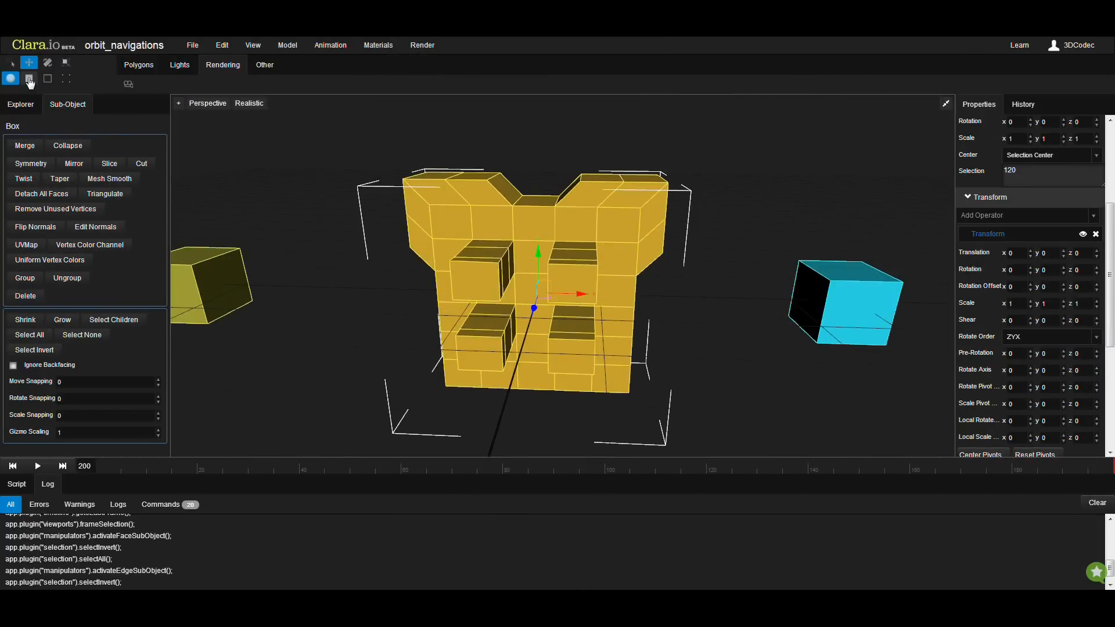
In face mode invert then clear the face selection, ending with 17 top vertices selected
click(29, 78)
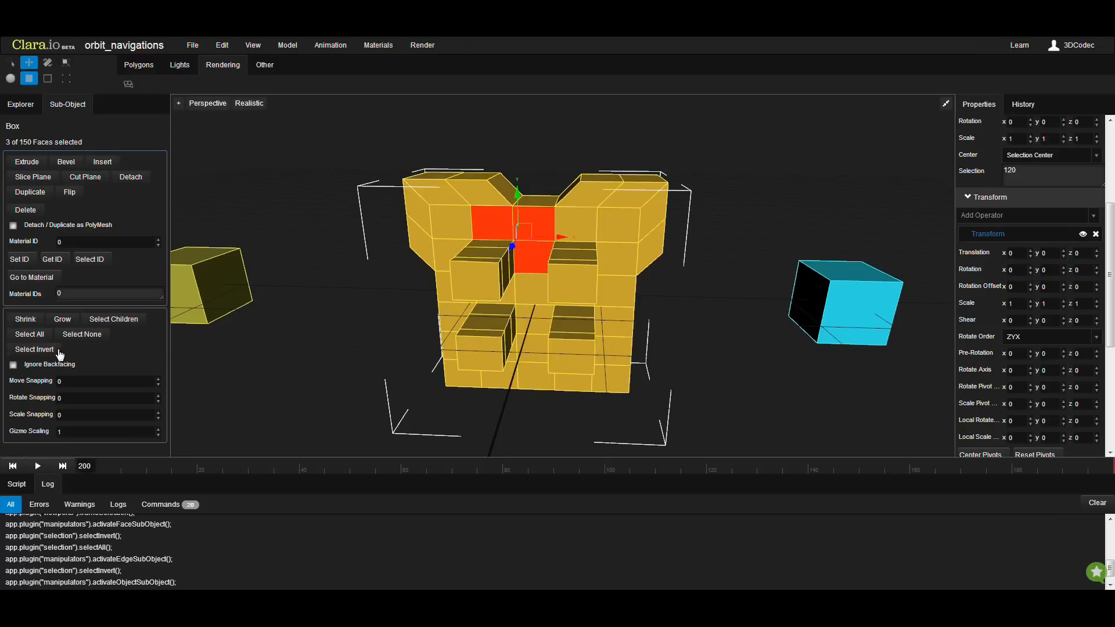
click(33, 349)
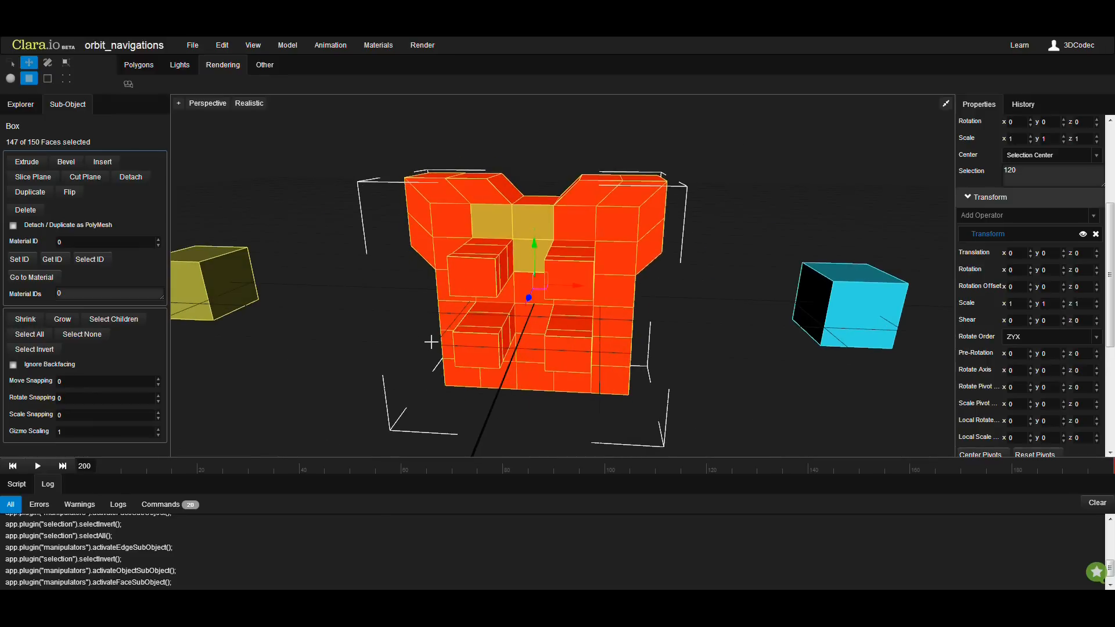
click(81, 335)
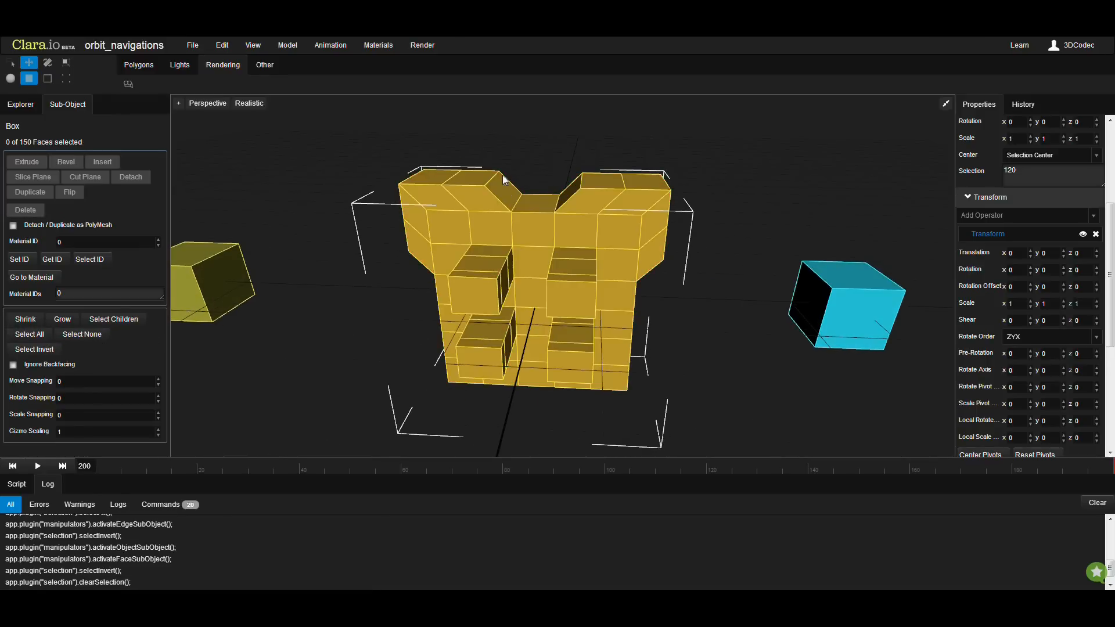
click(65, 78)
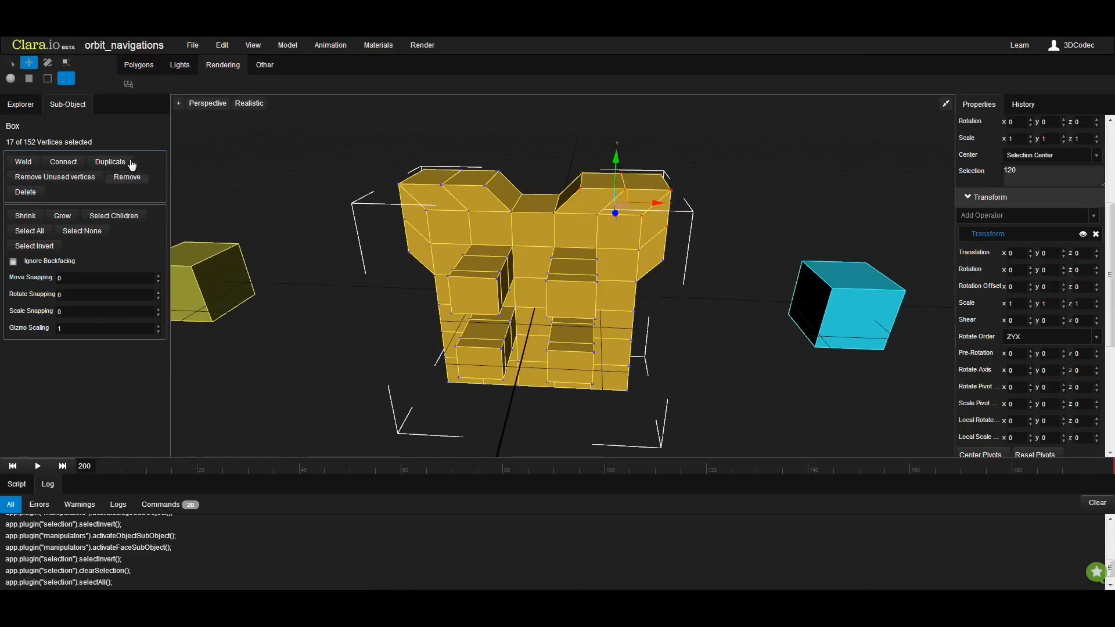
Invert the Box vertex selection to 135 of 152, then deselect every vertex
click(34, 245)
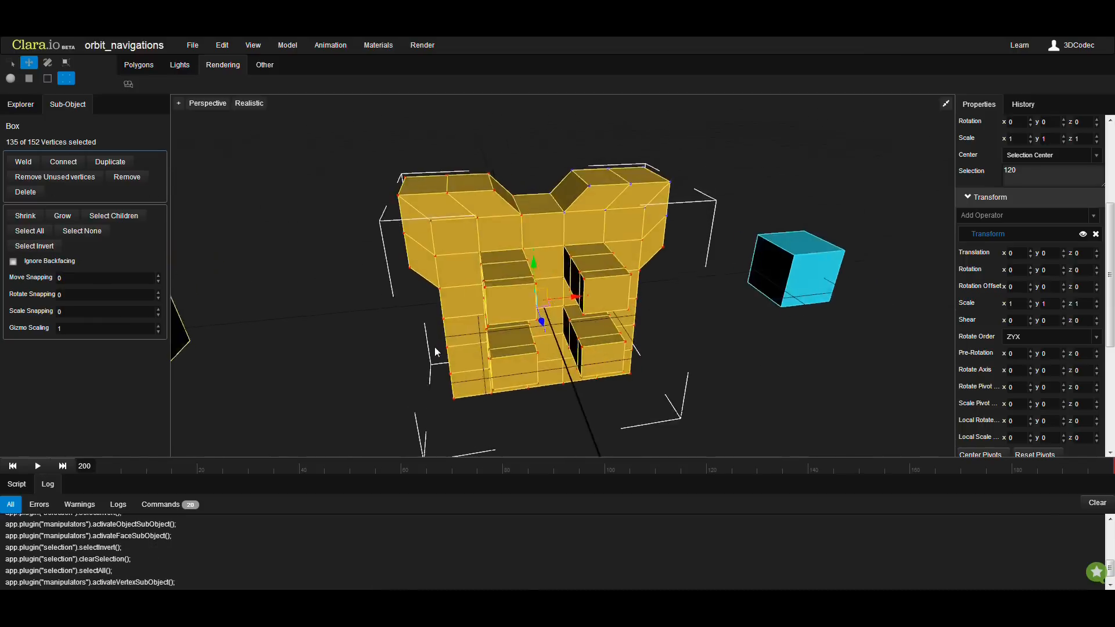
click(82, 230)
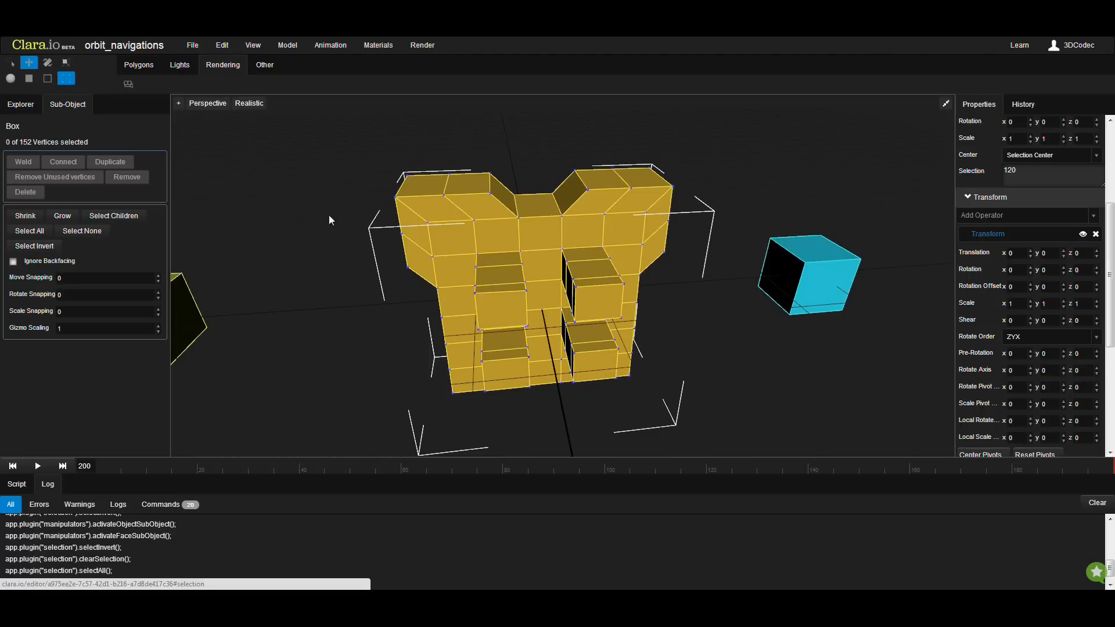